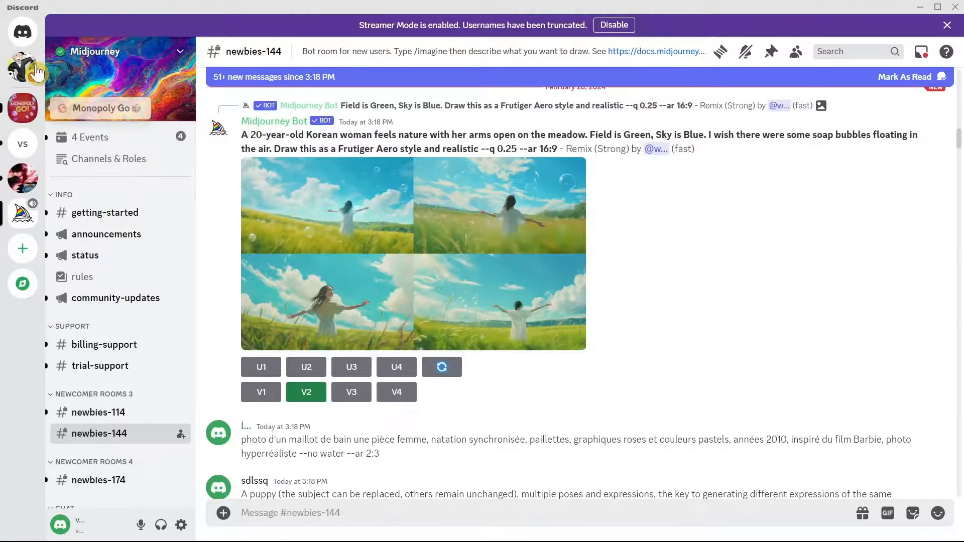
- Leave the Midjourney channel and return to the Friends / Direct Messages home
left_click(23, 31)
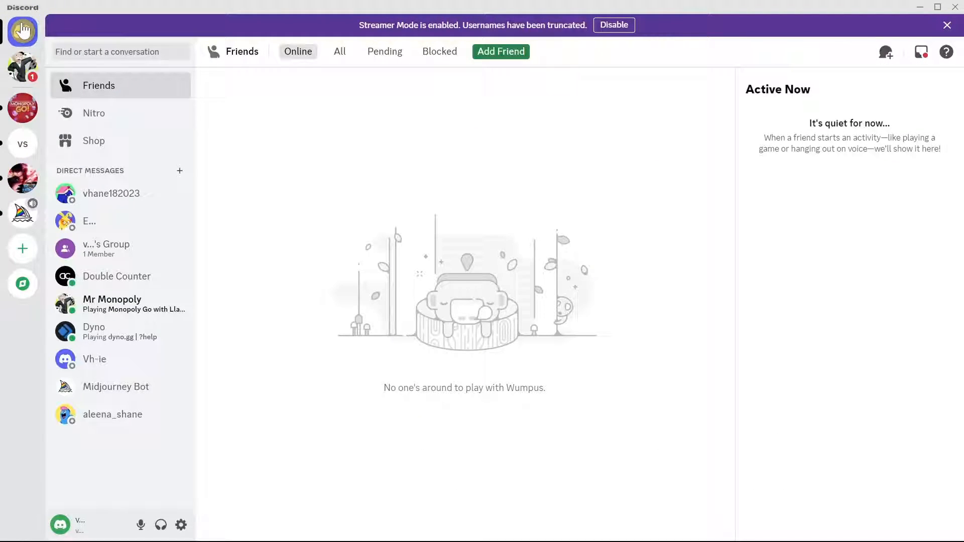
mouse_move(23, 108)
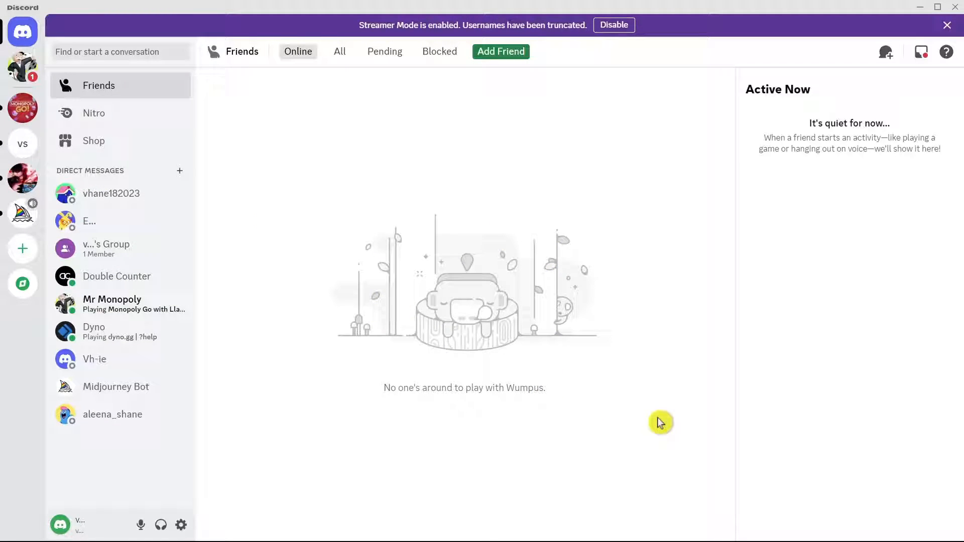
mouse_move(563, 348)
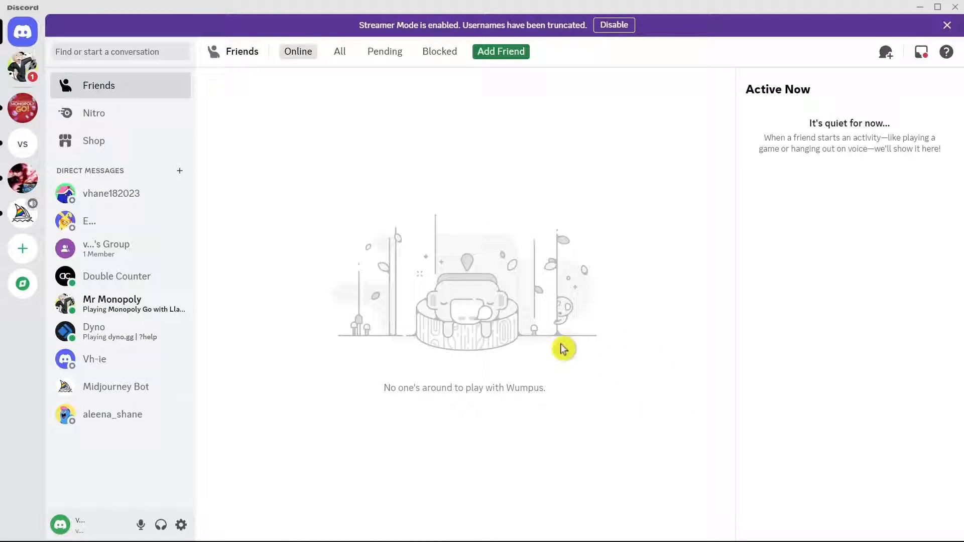
mouse_move(625, 363)
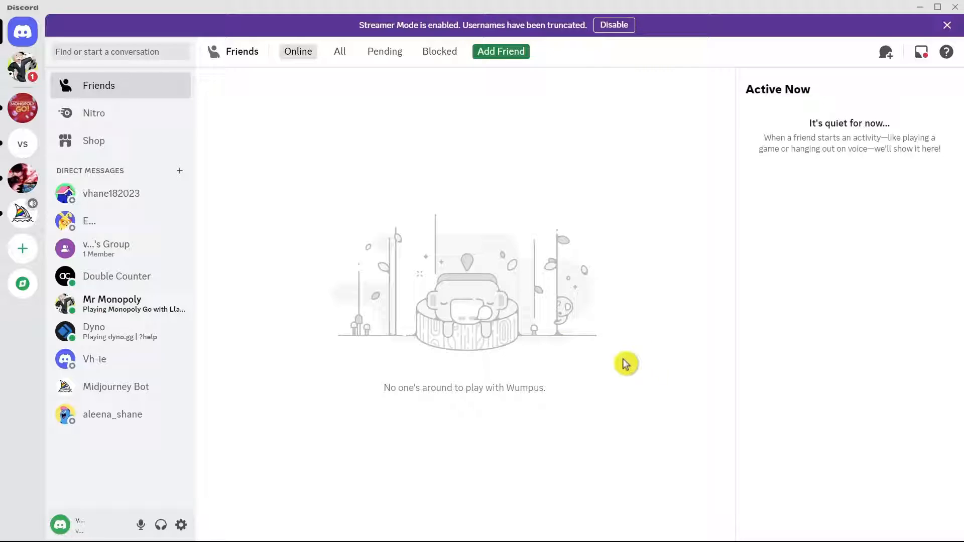
mouse_move(615, 356)
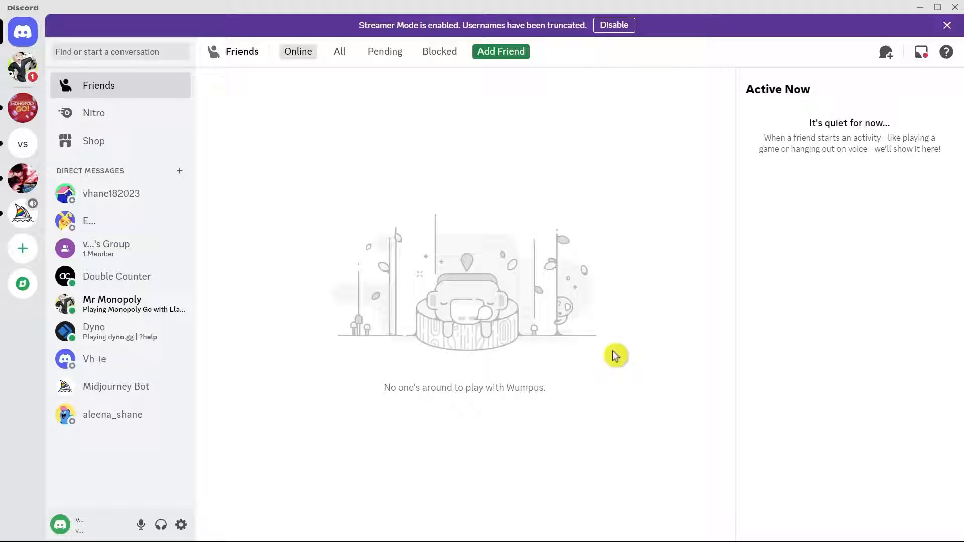
mouse_move(517, 333)
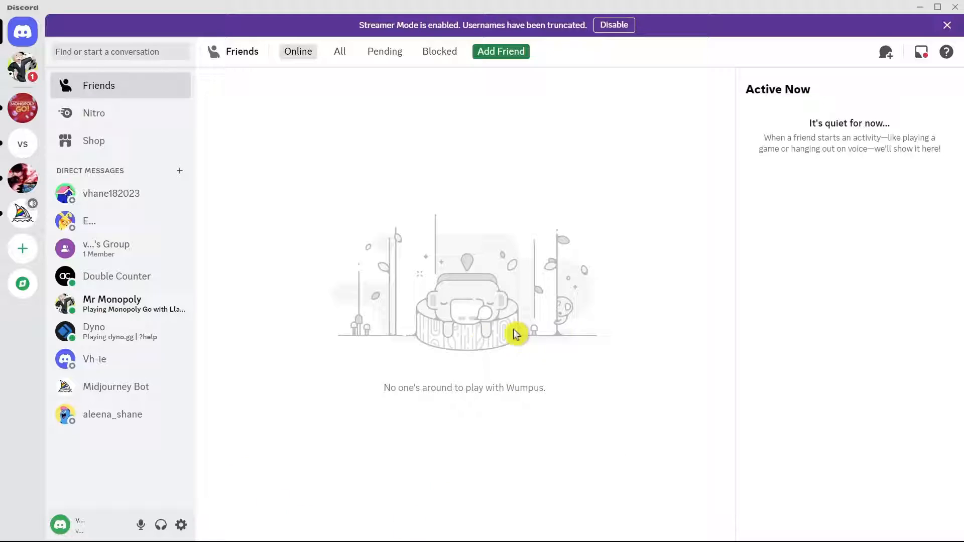
mouse_move(188, 516)
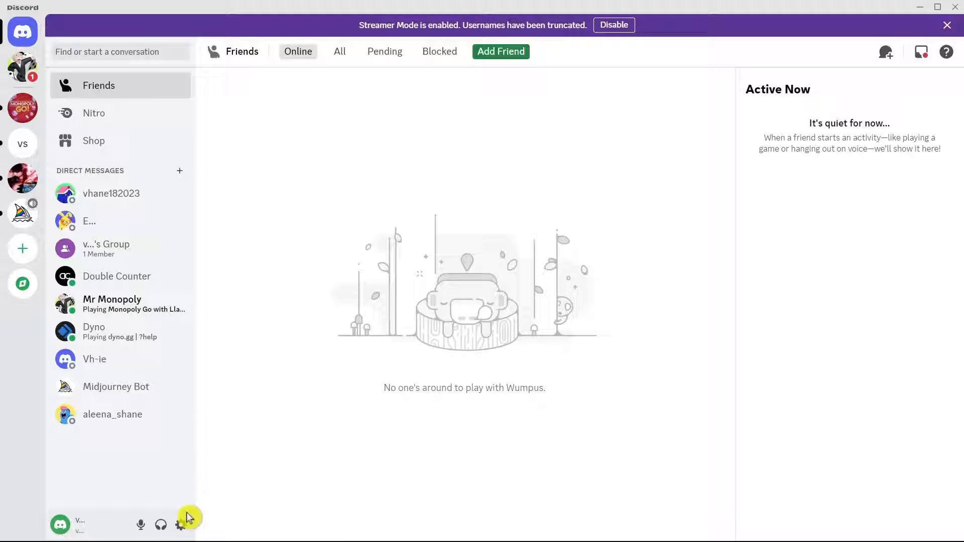
mouse_move(389, 412)
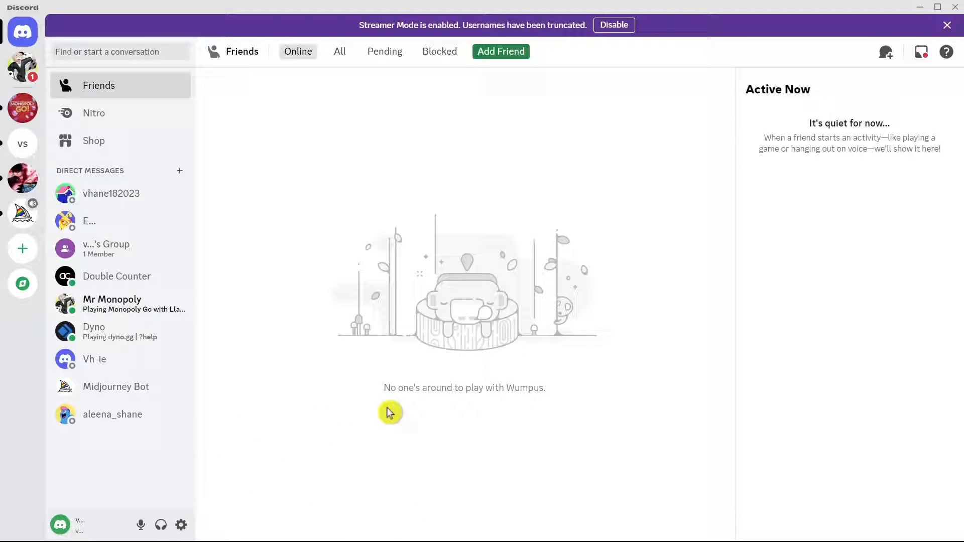
mouse_move(590, 383)
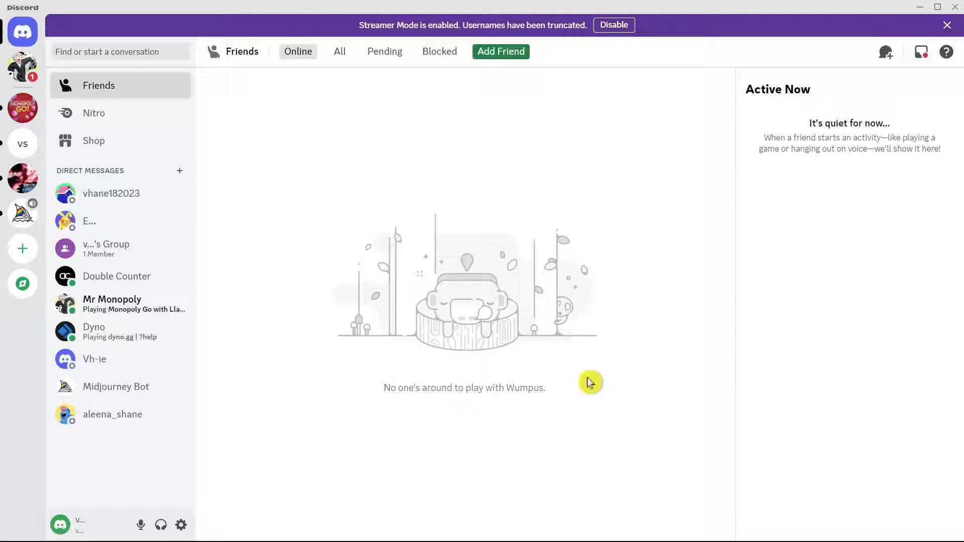
mouse_move(828, 380)
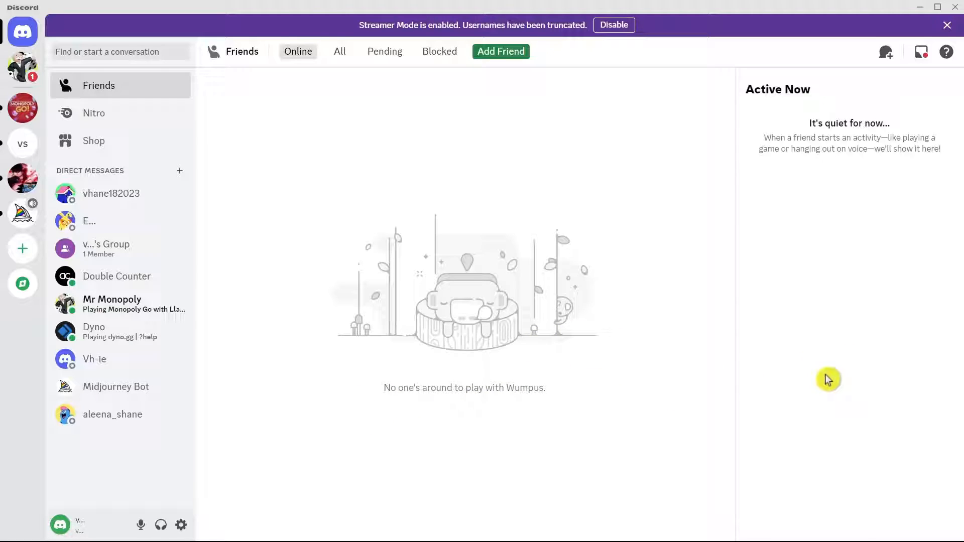
mouse_move(777, 411)
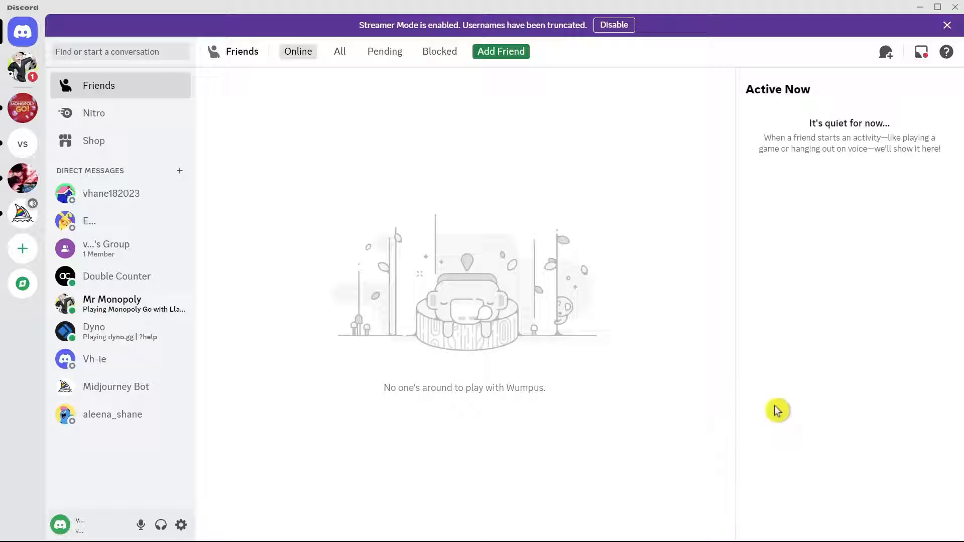
mouse_move(655, 374)
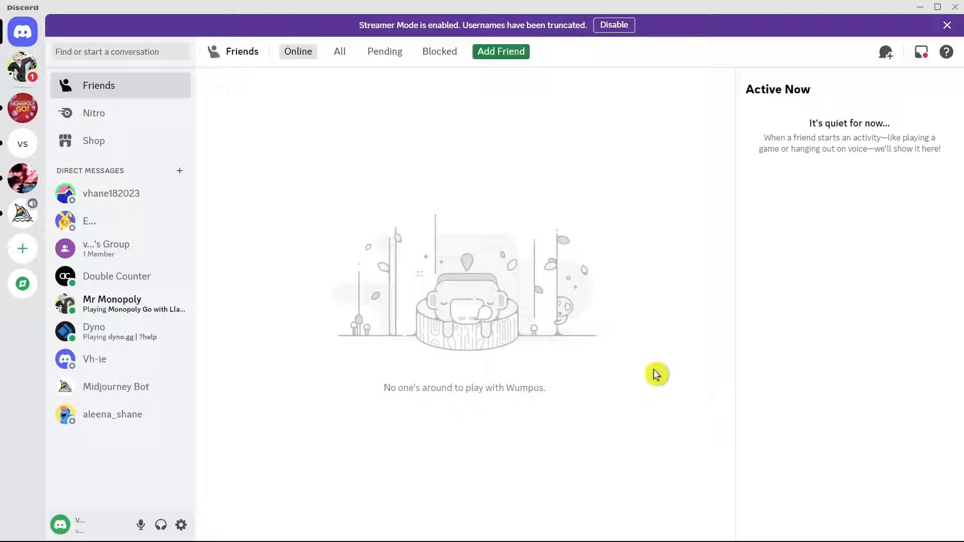
mouse_move(702, 277)
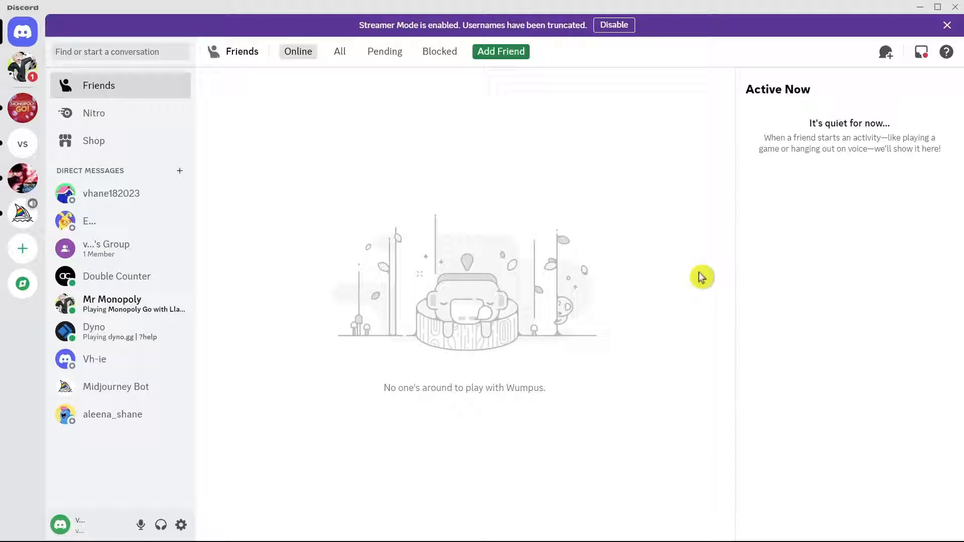
mouse_move(349, 339)
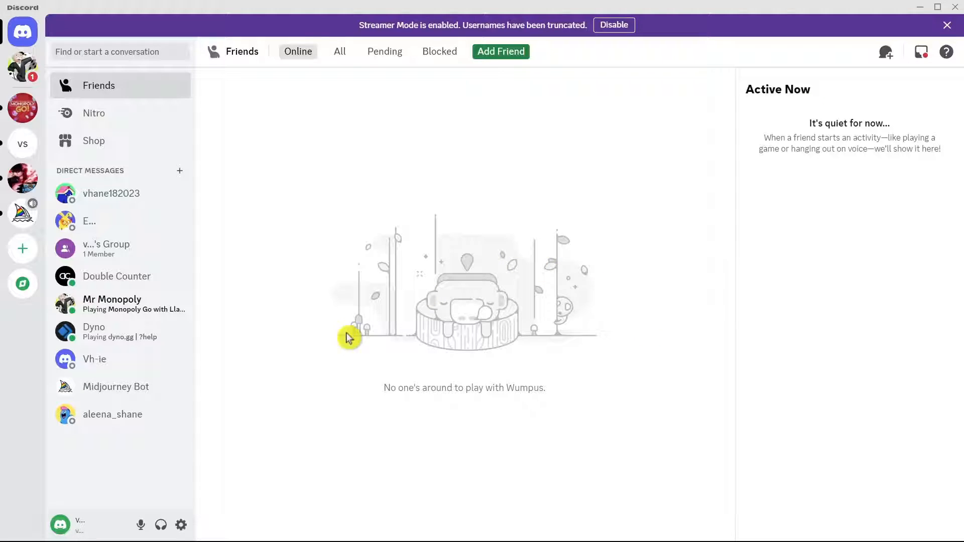
mouse_move(180, 527)
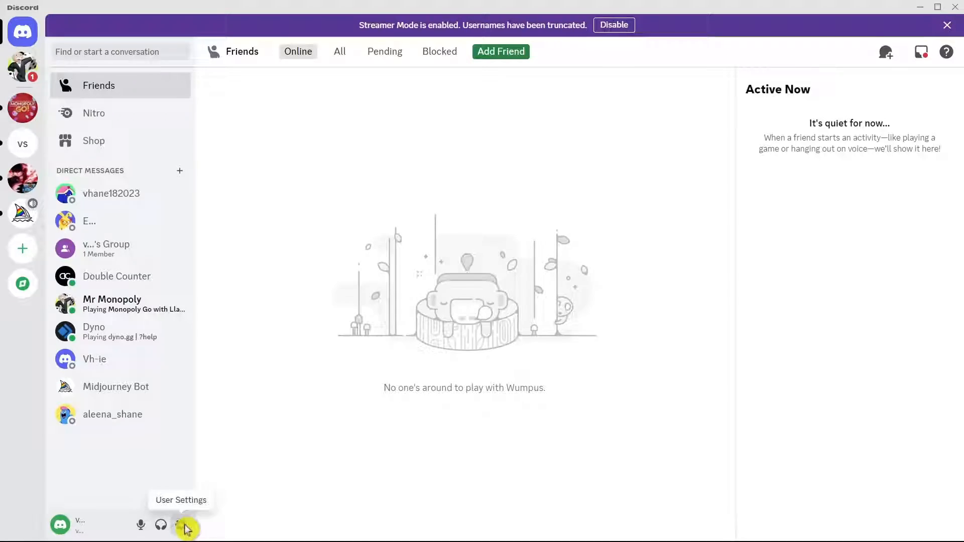
- Go to User Settings > Game Overlay and confirm Enable in-game overlay is on
left_click(187, 530)
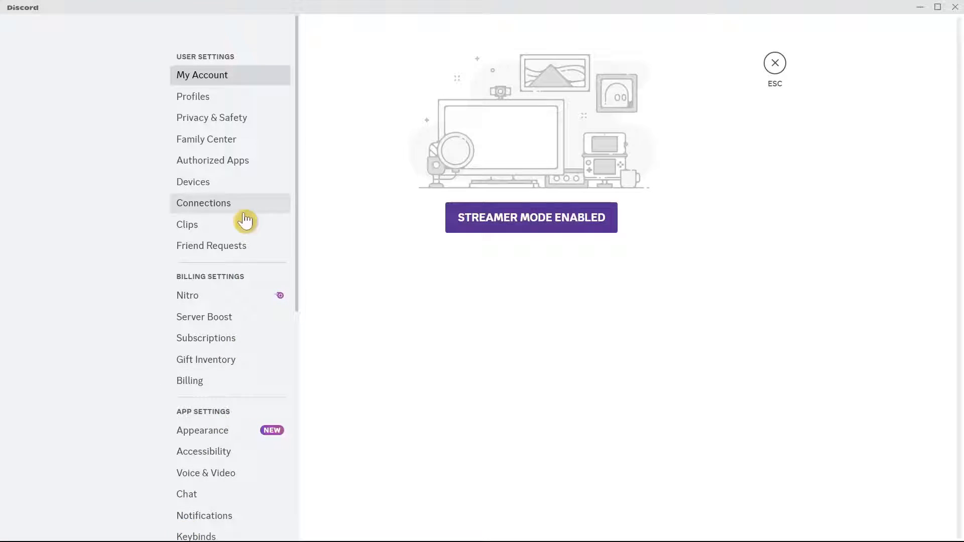
scroll("down", 3)
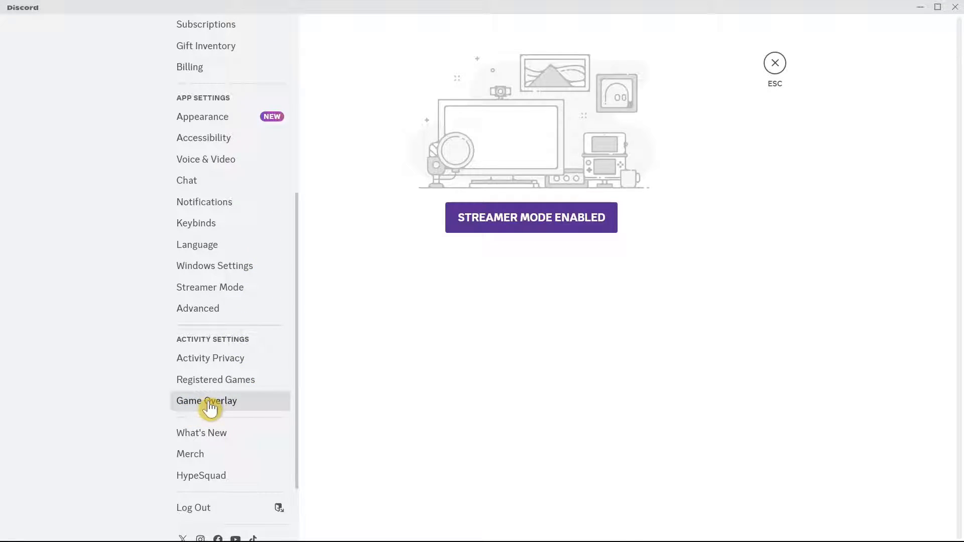
left_click(207, 400)
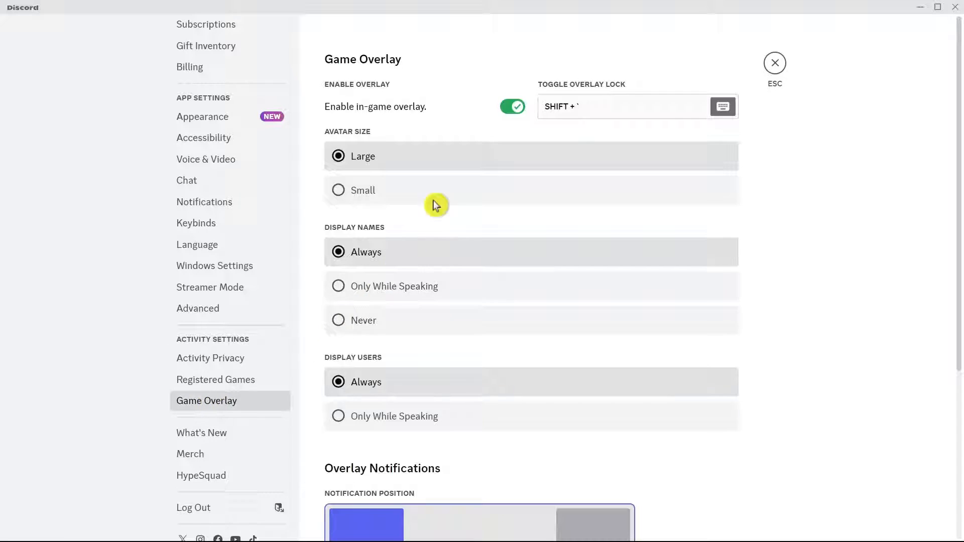
mouse_move(512, 116)
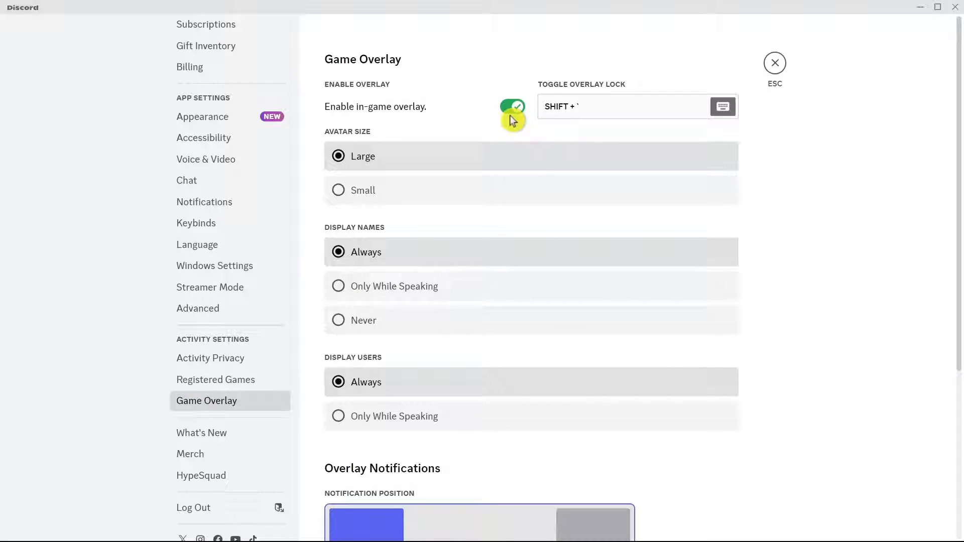
scroll("down", 3)
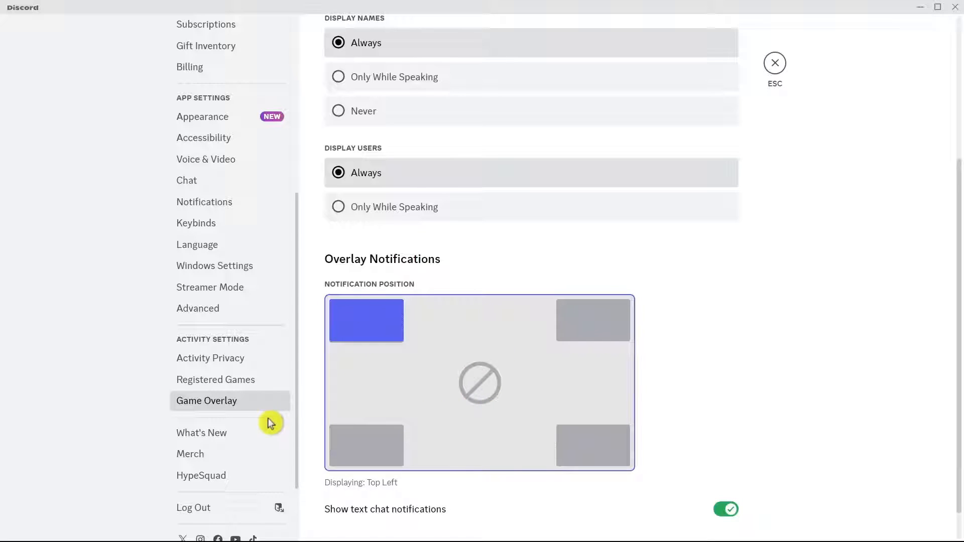
left_click(215, 380)
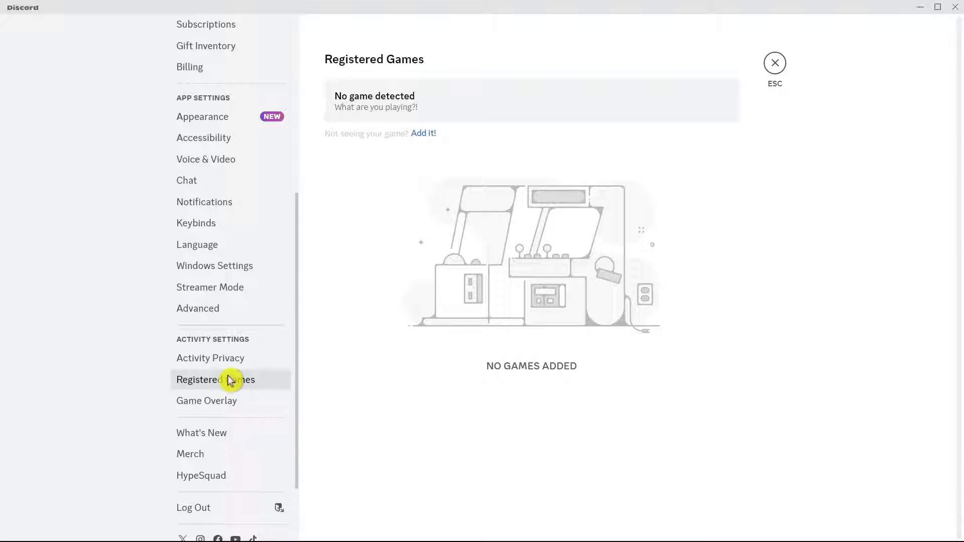
mouse_move(430, 195)
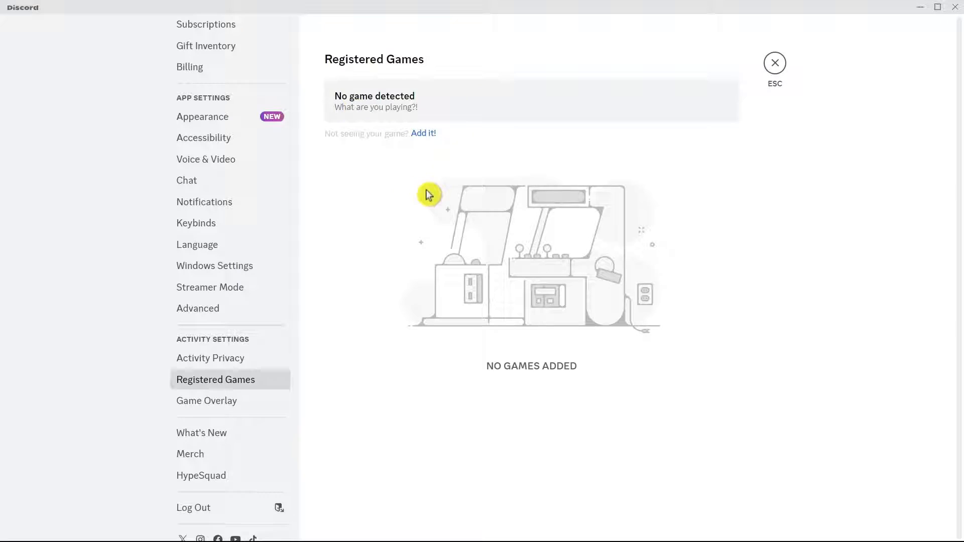
mouse_move(391, 193)
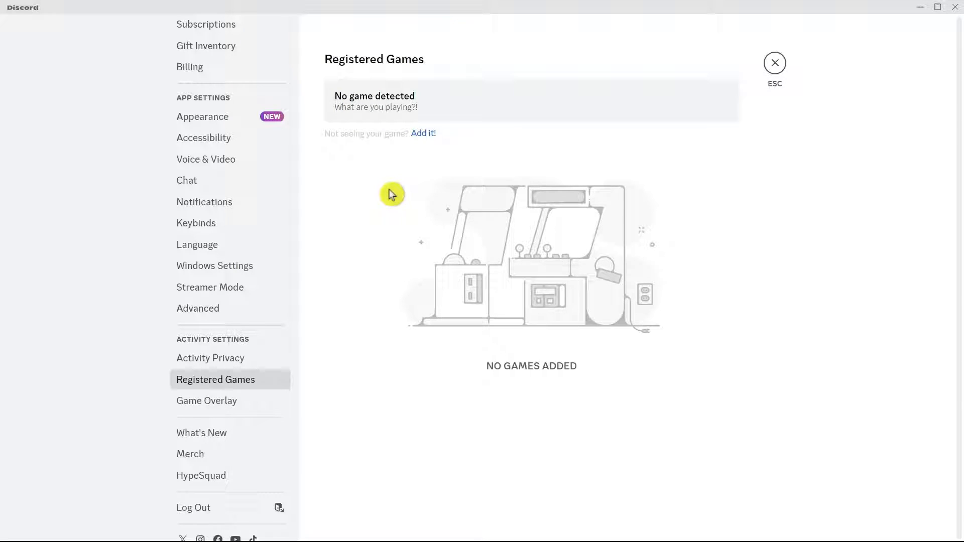
mouse_move(418, 204)
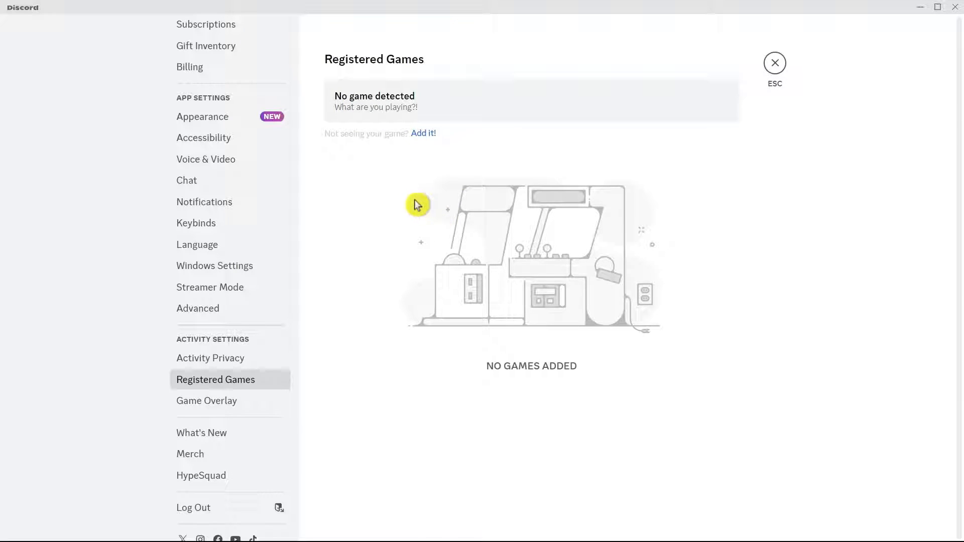
mouse_move(386, 152)
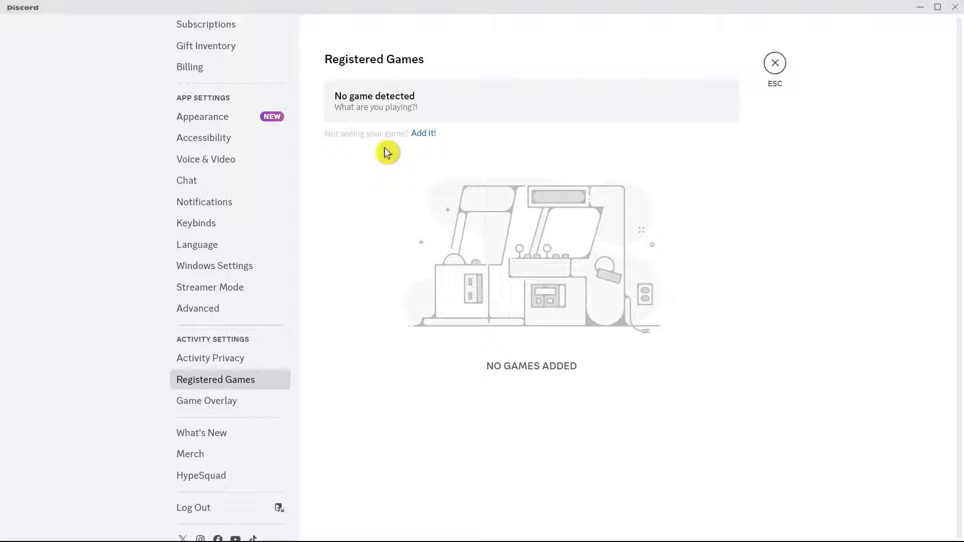
left_click(423, 133)
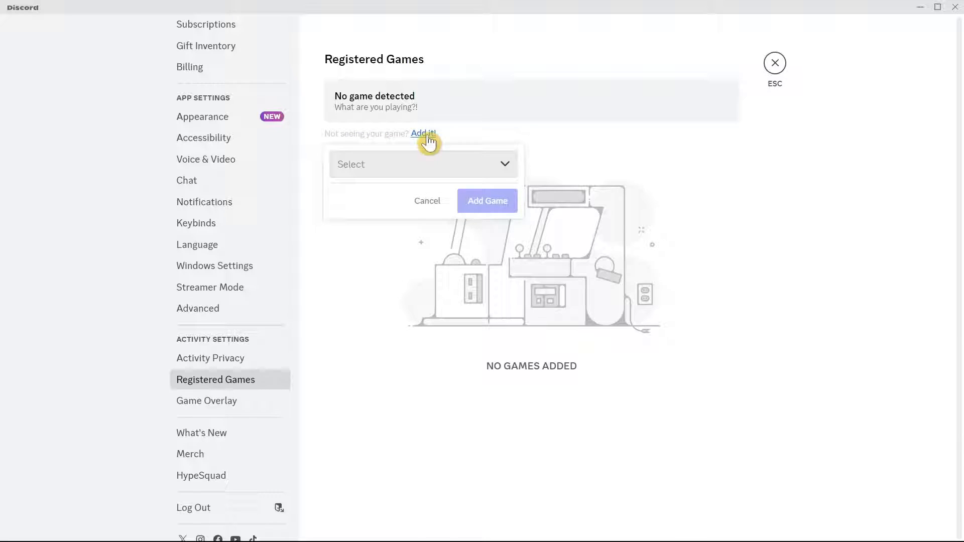
mouse_move(388, 169)
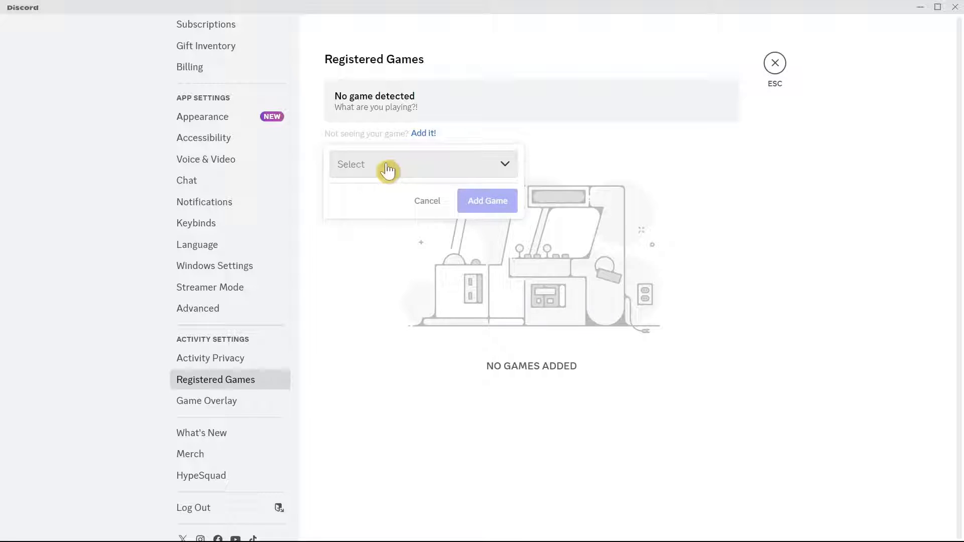
type("valo")
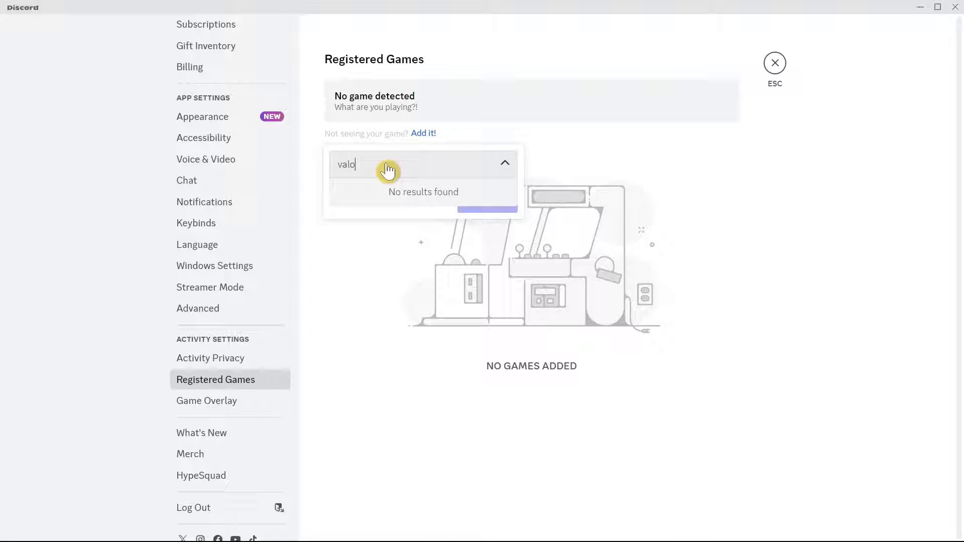
type("rant")
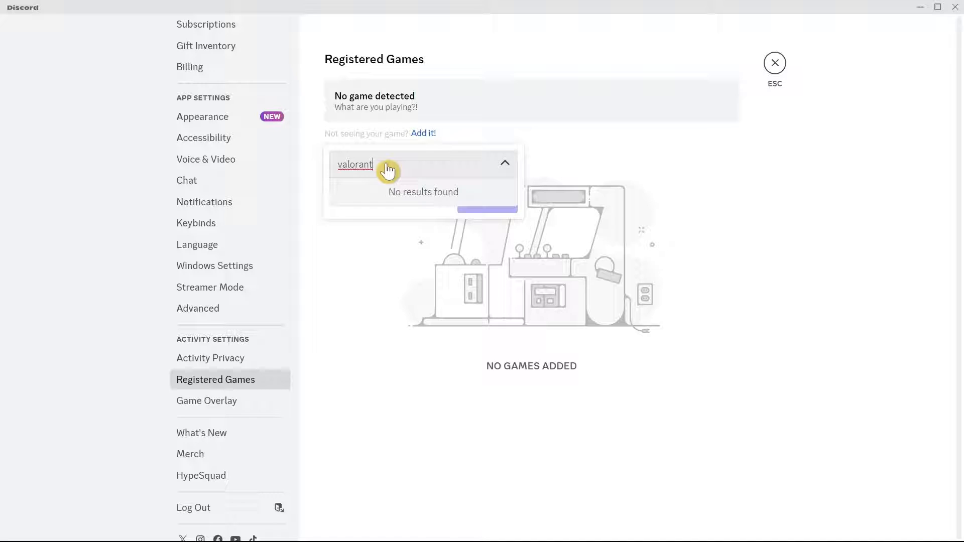
key("Backspace")
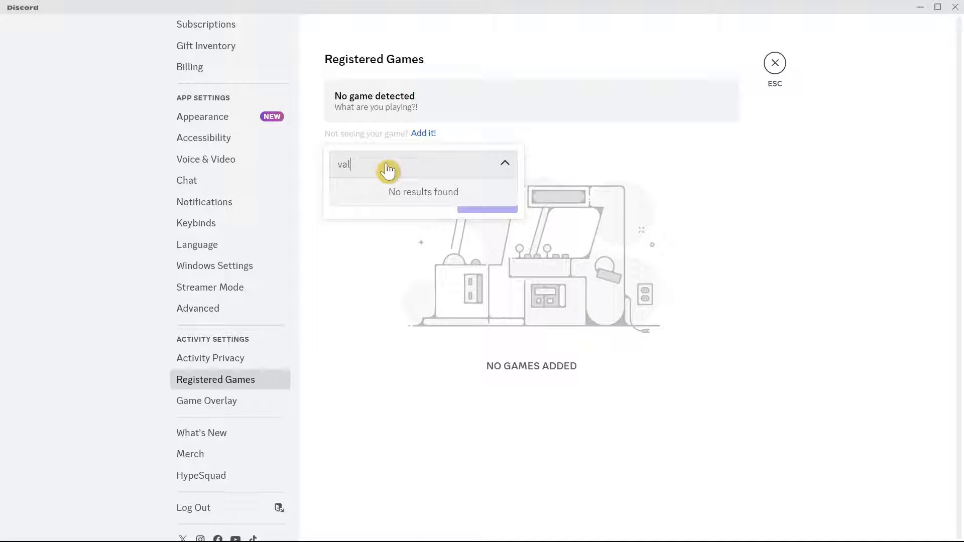
type("roblox")
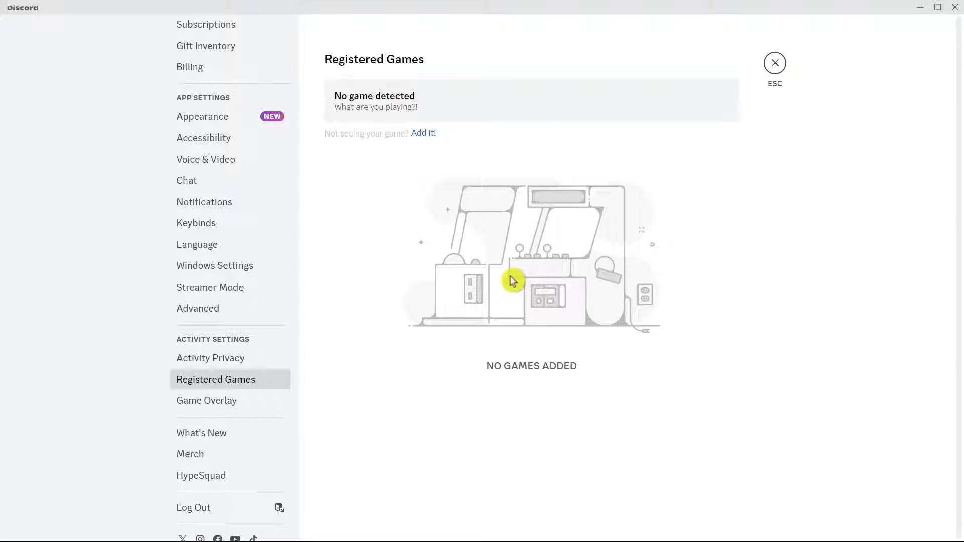
mouse_move(691, 260)
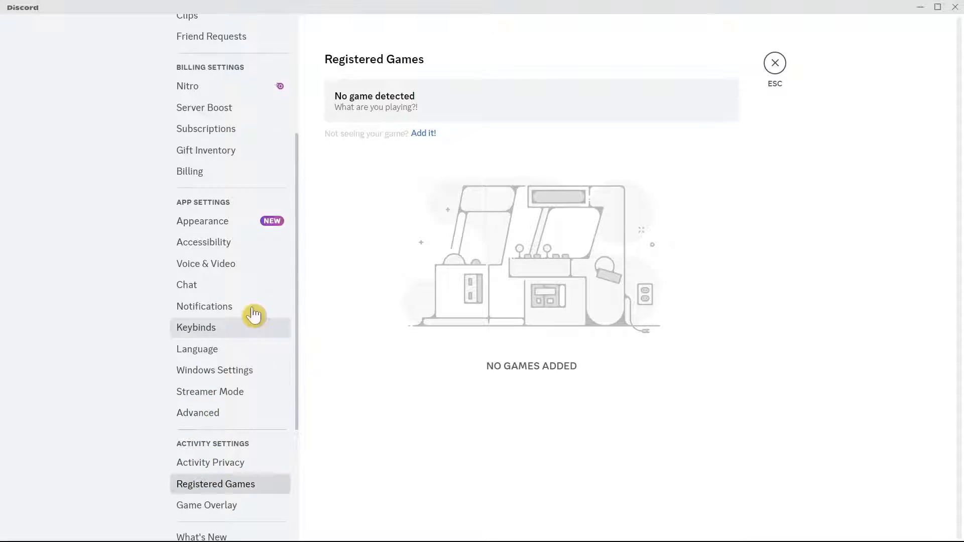
- Go to Voice & Video settings and verify Hardware Acceleration is enabled under Advanced
left_click(206, 264)
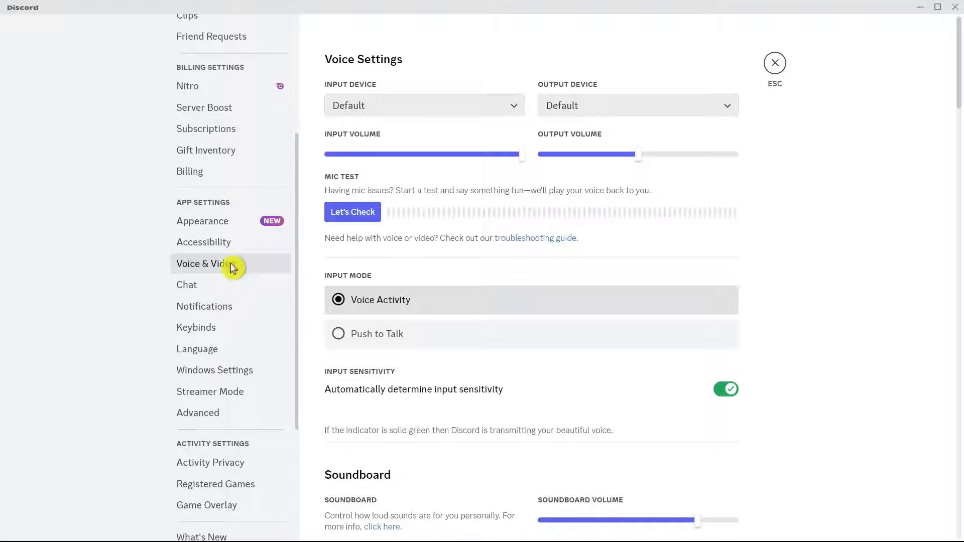
mouse_move(706, 462)
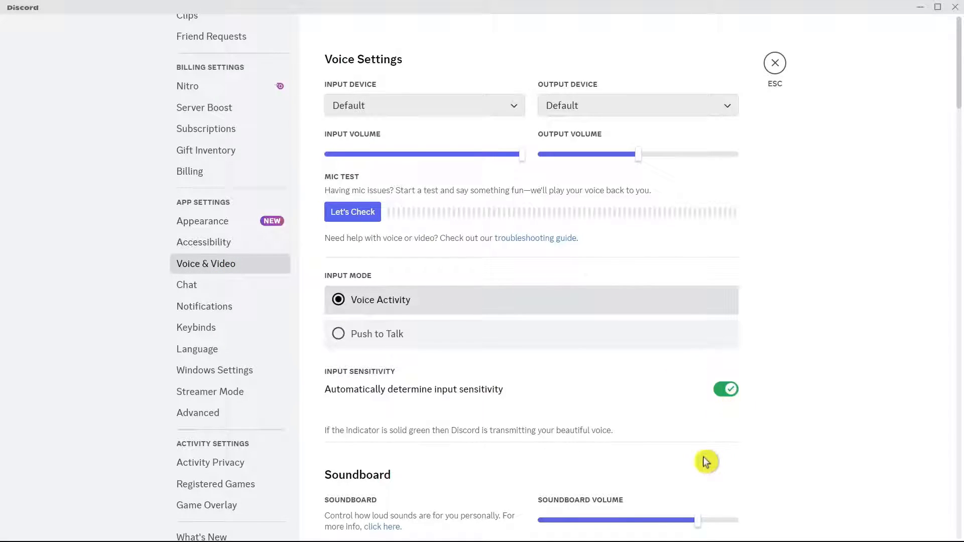
scroll("down", 3)
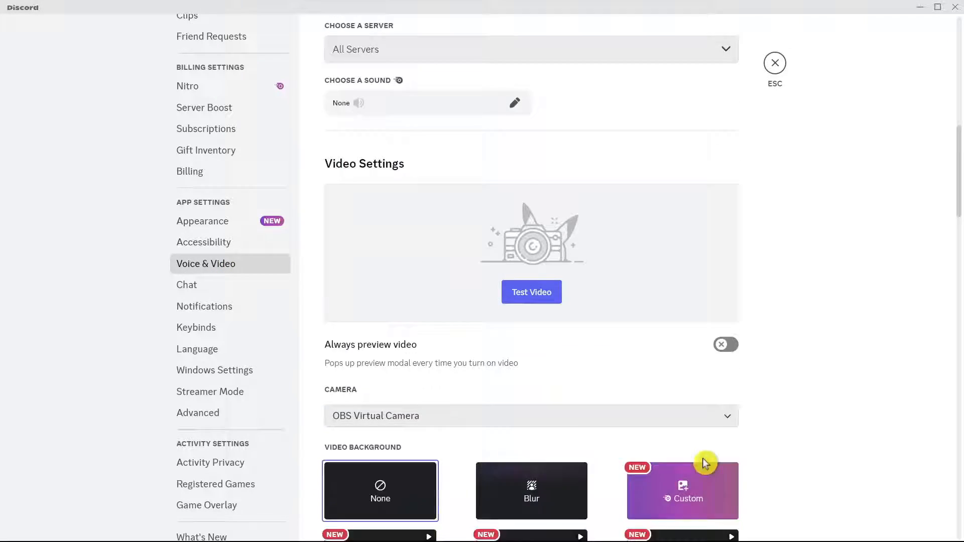
scroll("down", 3)
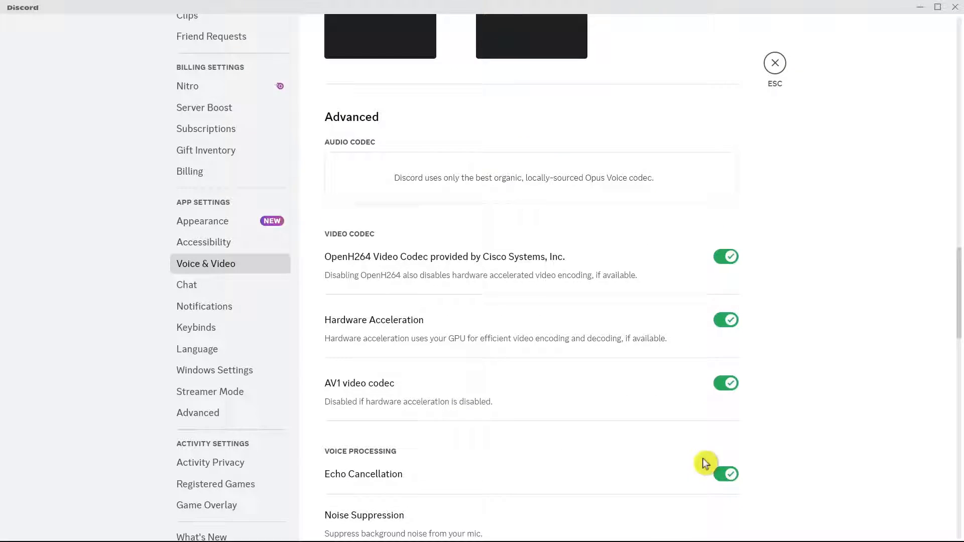
mouse_move(400, 388)
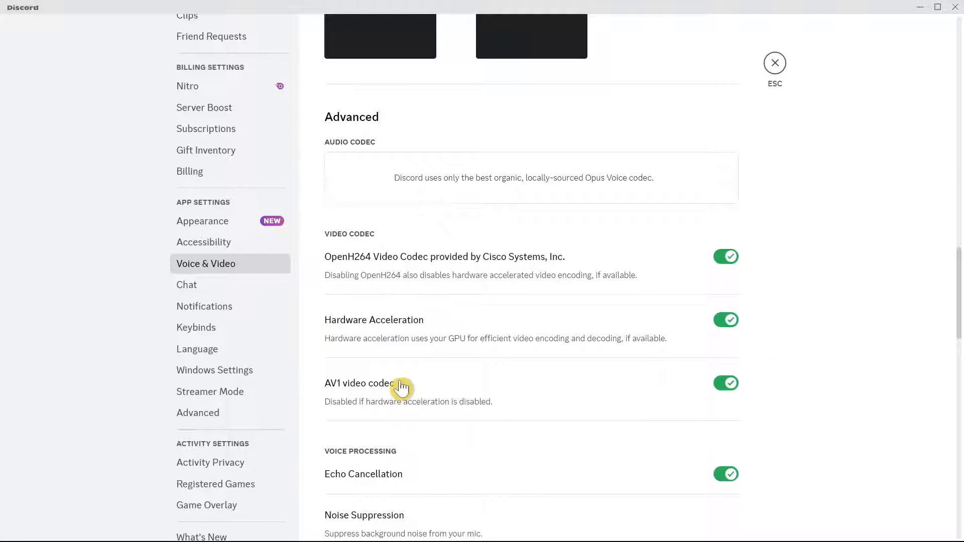
mouse_move(426, 352)
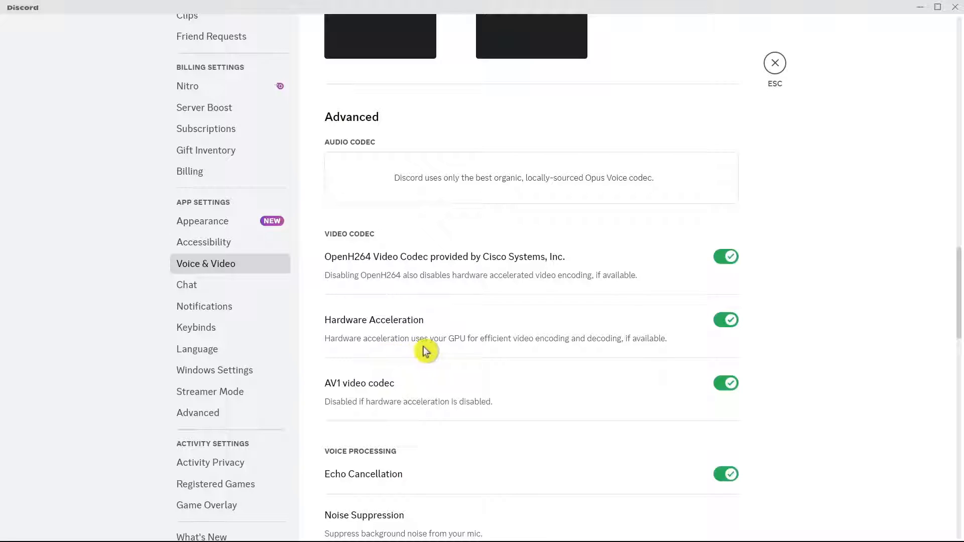
mouse_move(492, 353)
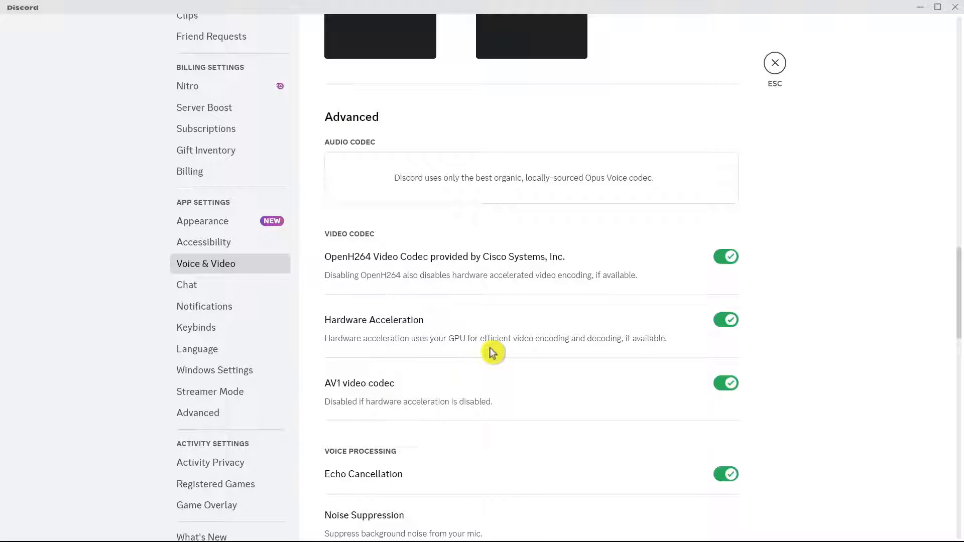
mouse_move(536, 361)
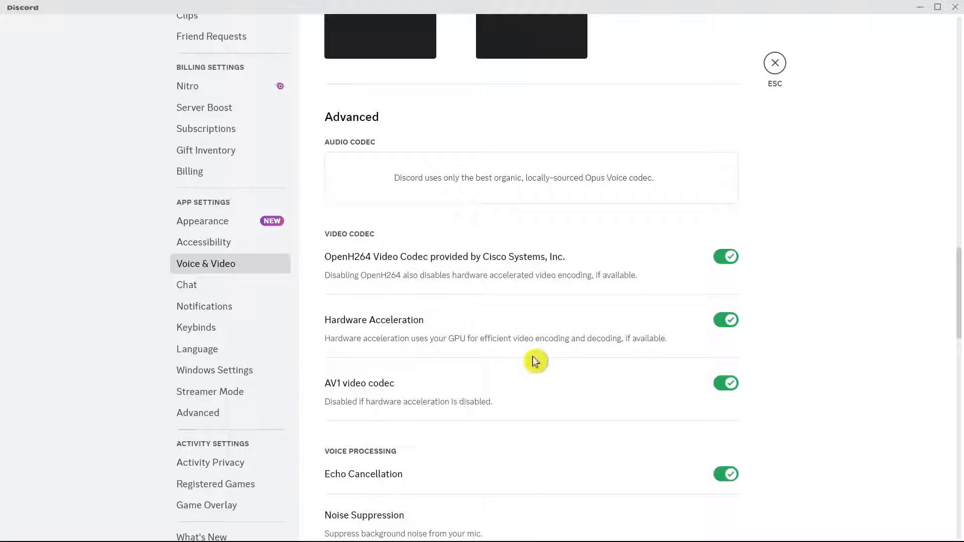
mouse_move(604, 215)
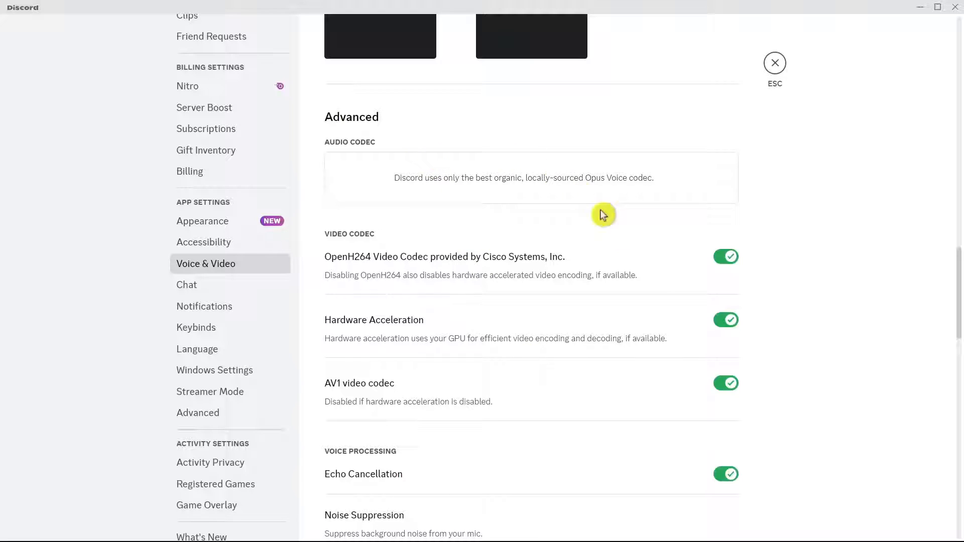
mouse_move(713, 341)
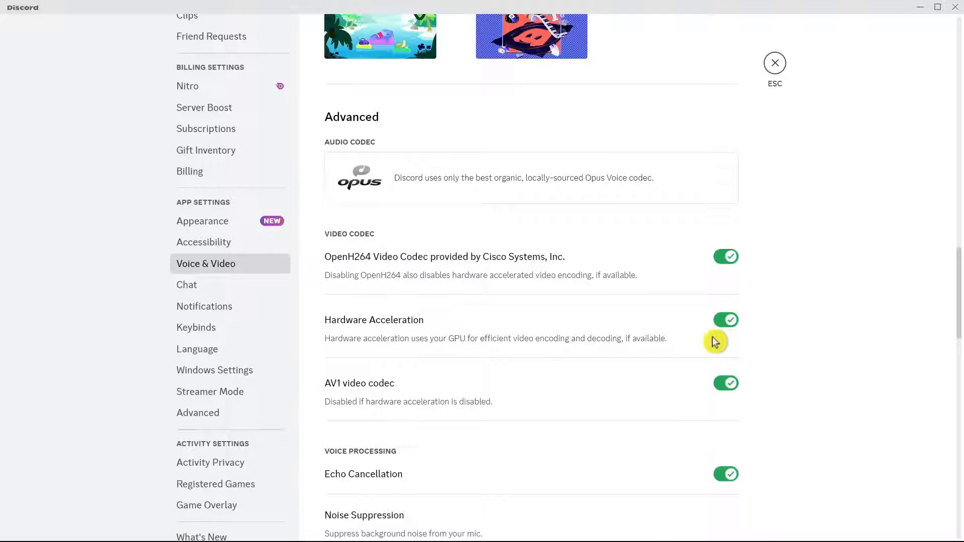
mouse_move(701, 348)
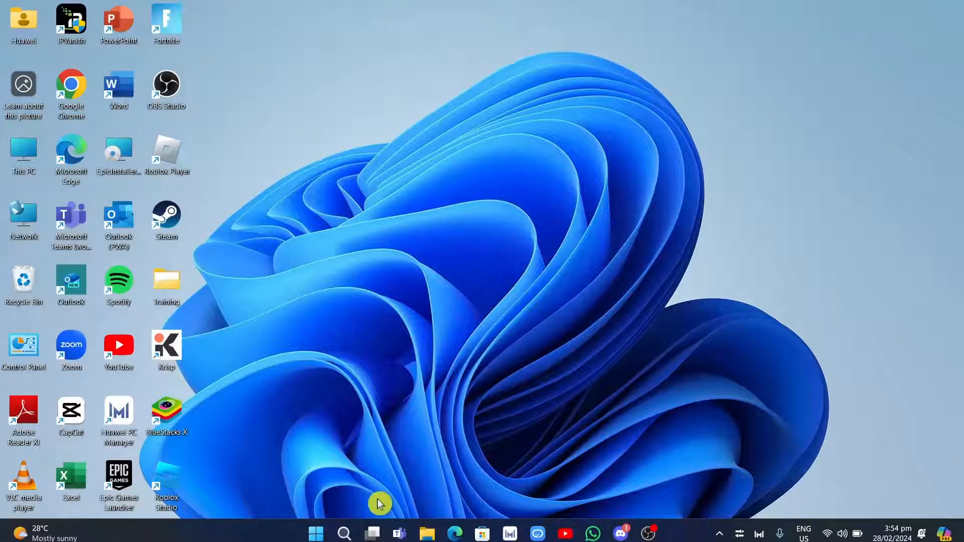
- Search Windows for 'control panel' to launch Control Panel
left_click(344, 532)
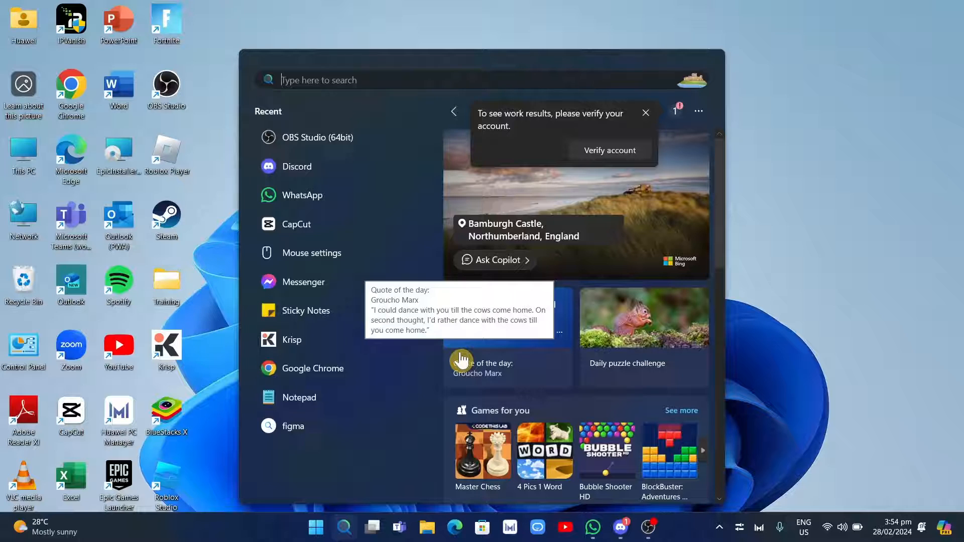
type("cont")
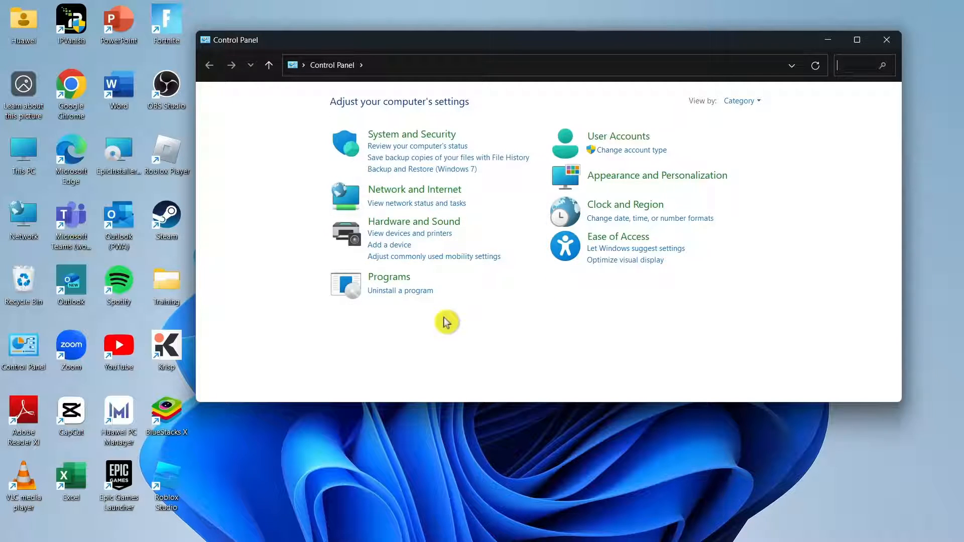
- Go through System and Security to the Windows Defender Firewall allowed apps list
left_click(412, 134)
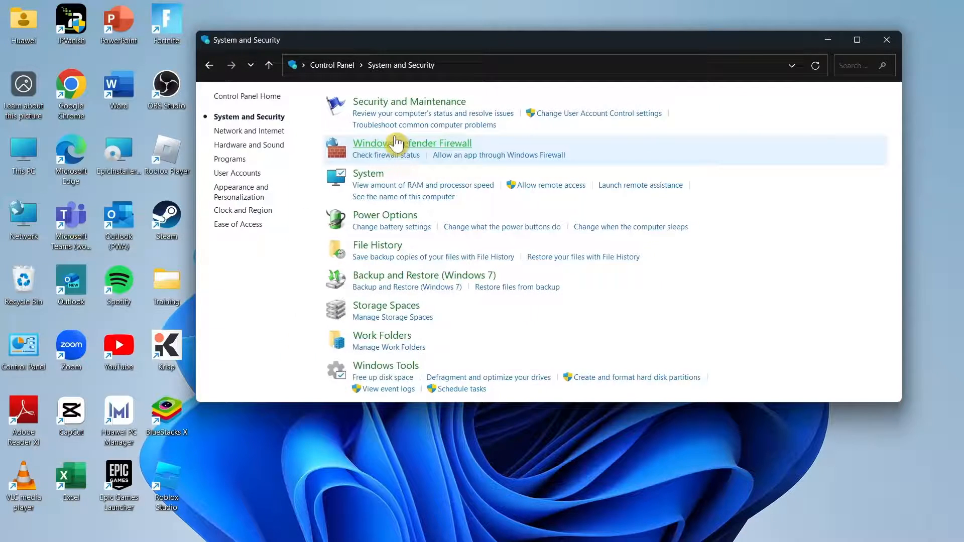
mouse_move(412, 143)
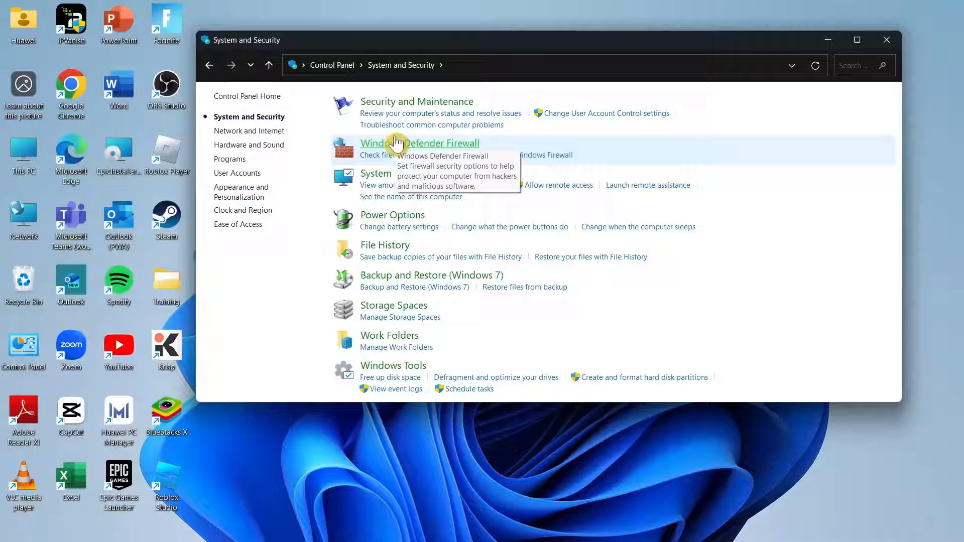
mouse_move(283, 200)
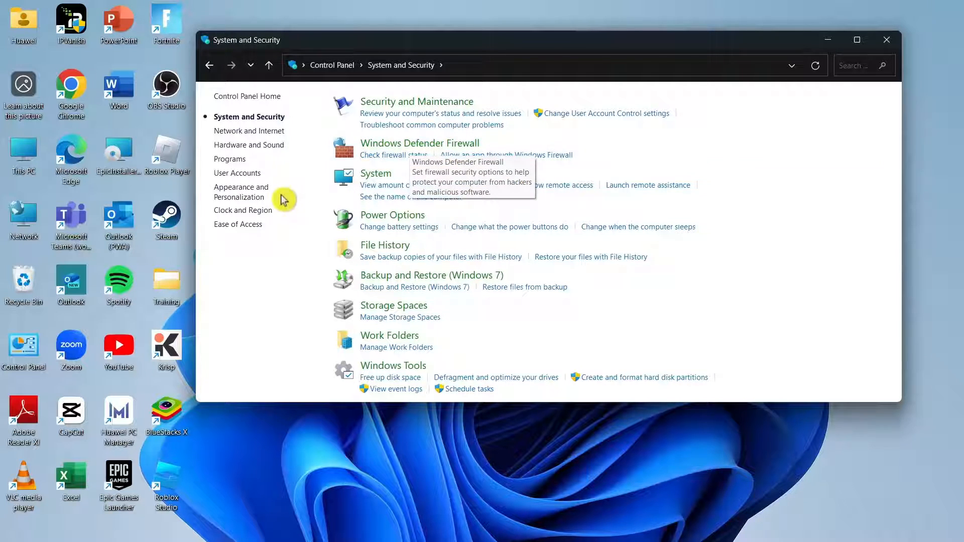
mouse_move(506, 155)
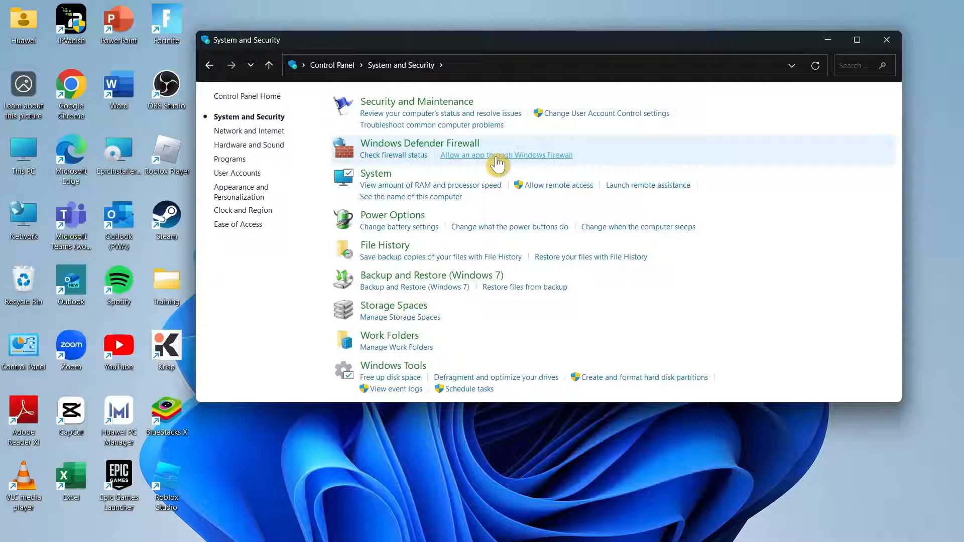
left_click(505, 154)
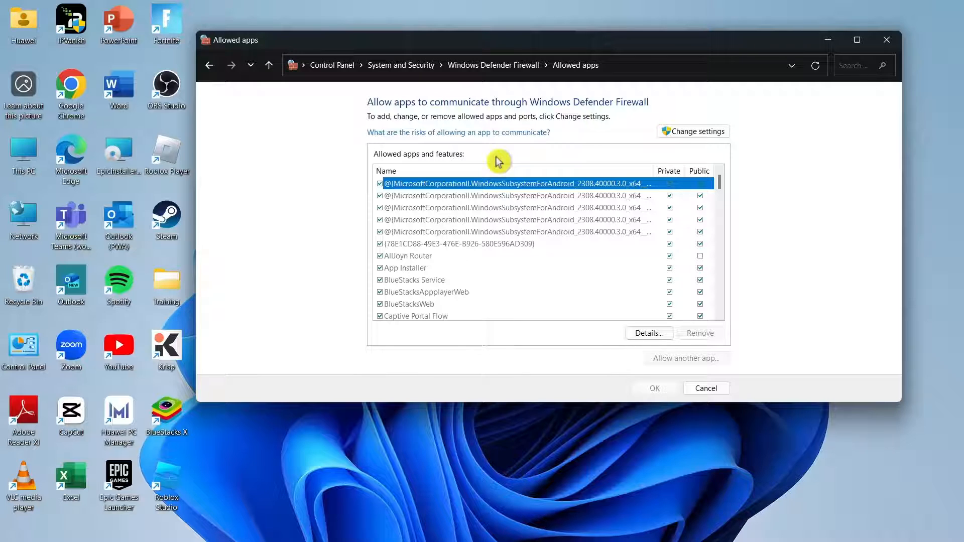
mouse_move(585, 265)
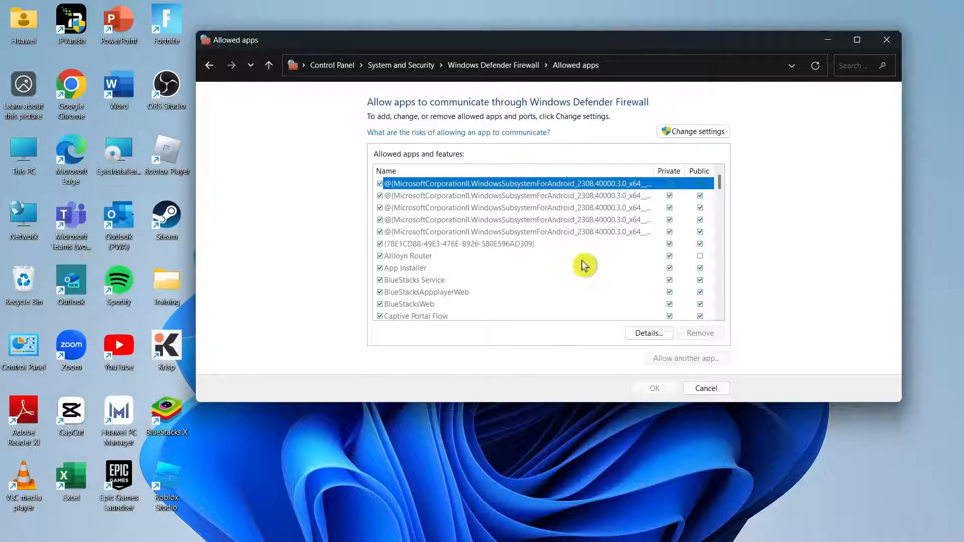
- Unlock the allowed apps list with Change settings and start Allow another app
scroll("down", 3)
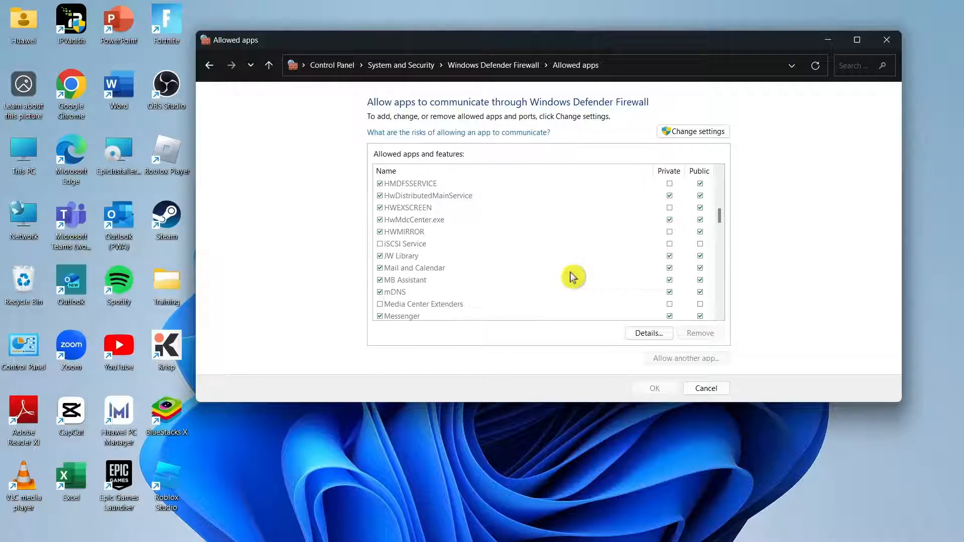
scroll("up", 3)
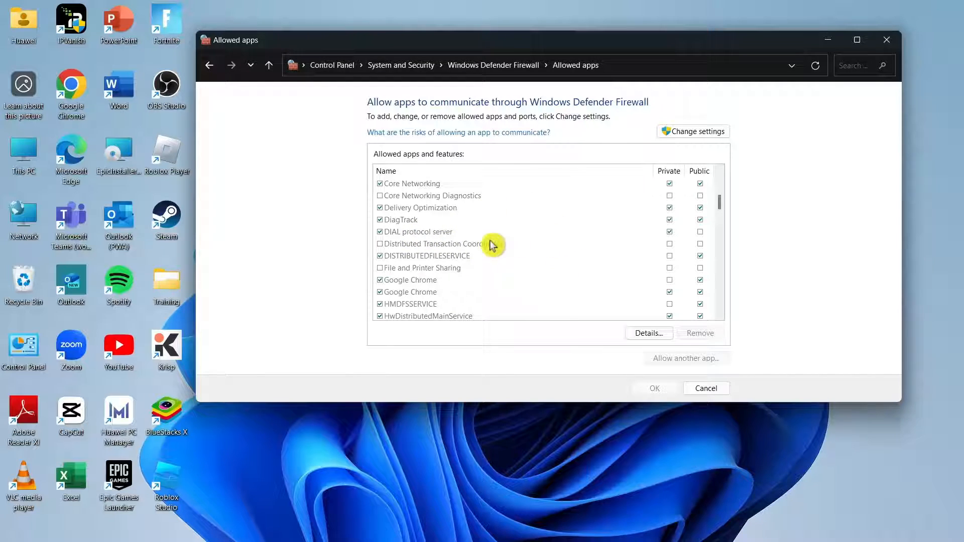
mouse_move(541, 270)
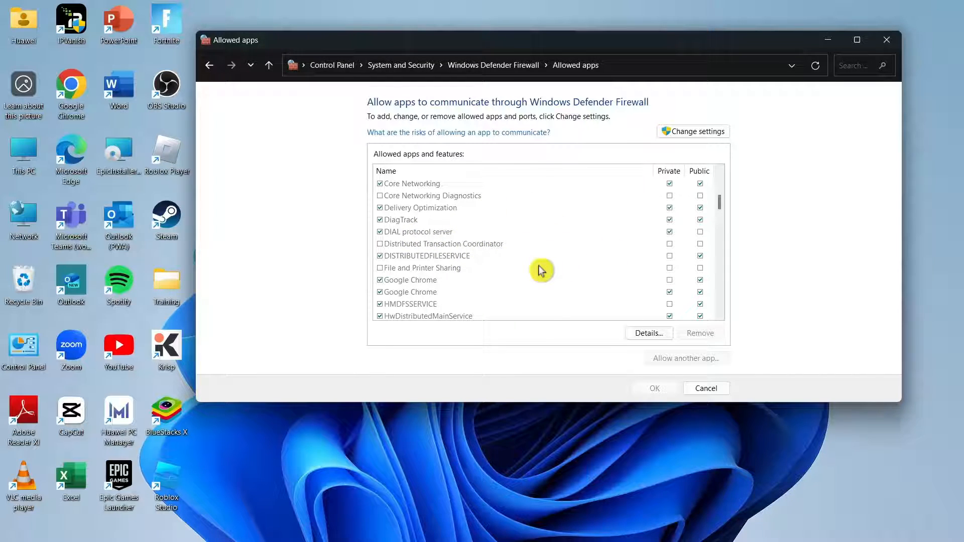
mouse_move(669, 224)
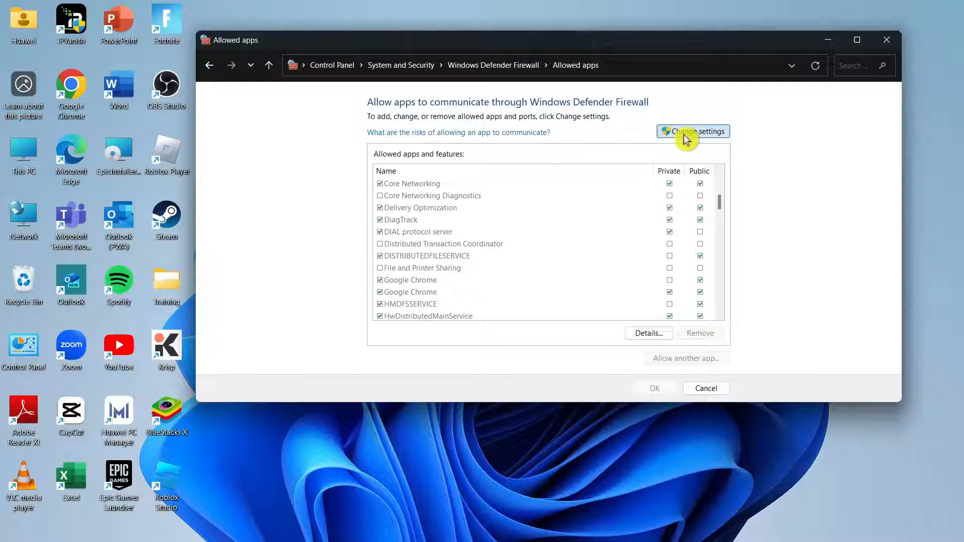
left_click(691, 131)
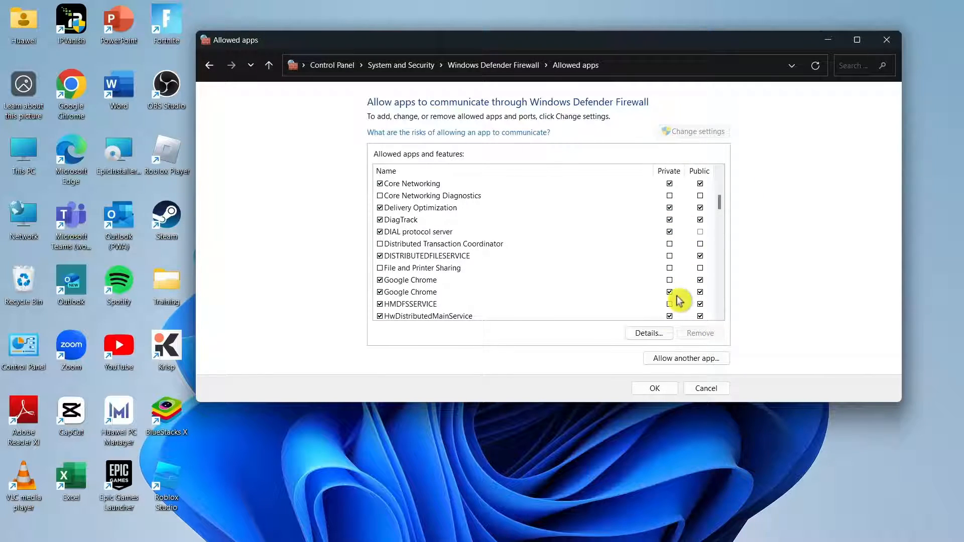
left_click(685, 358)
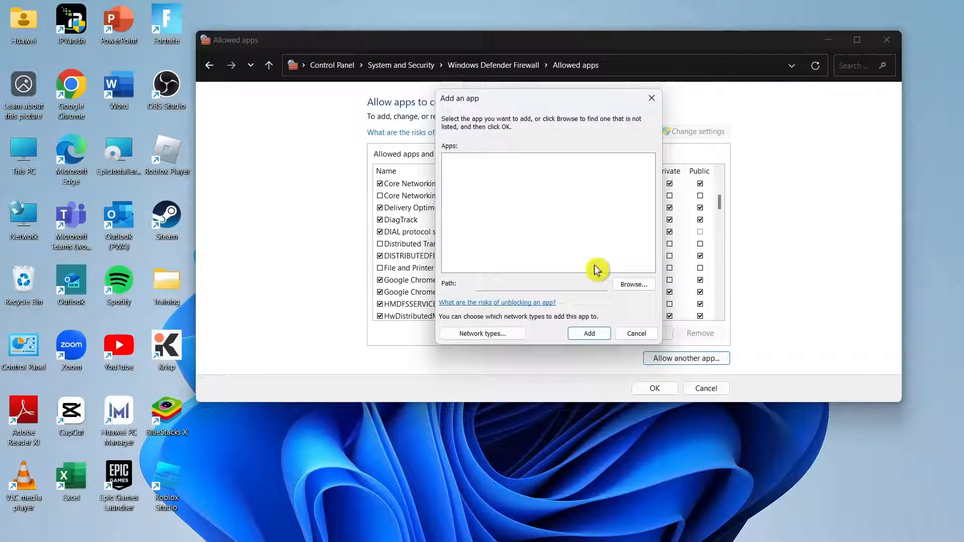
left_click(632, 284)
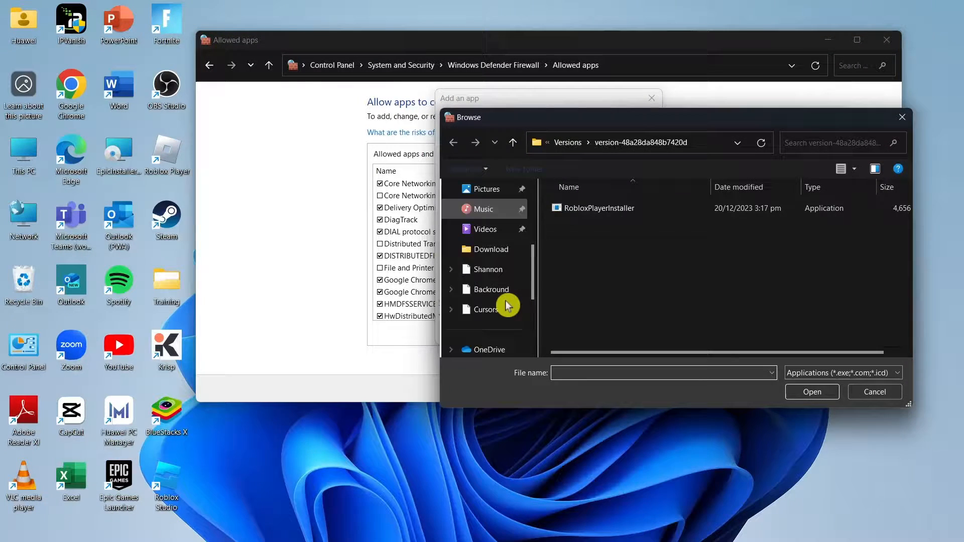
scroll("down", 3)
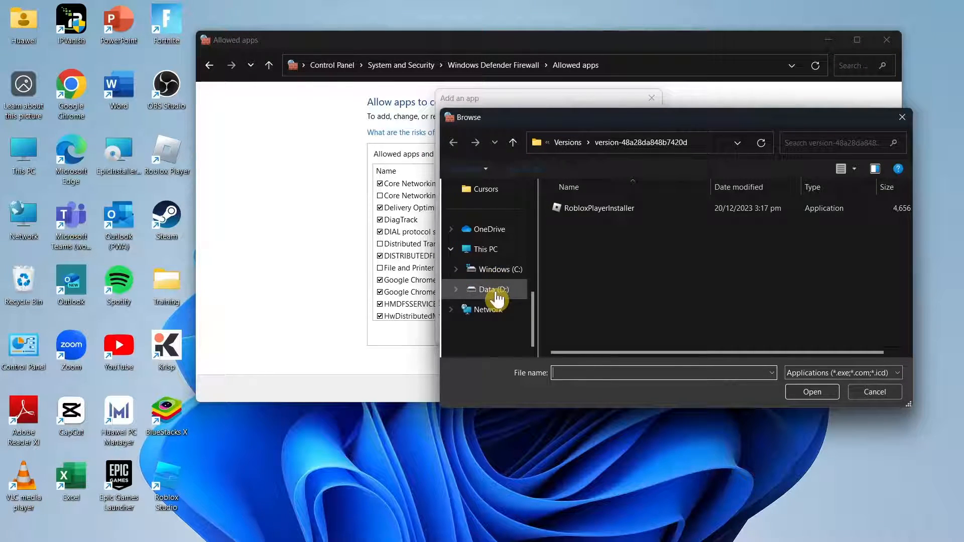
left_click(499, 269)
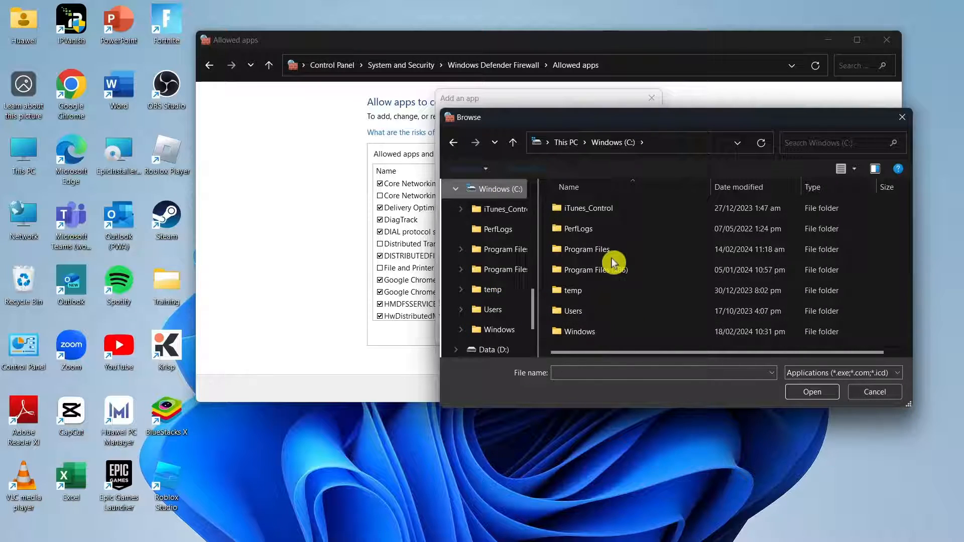
double_click(584, 249)
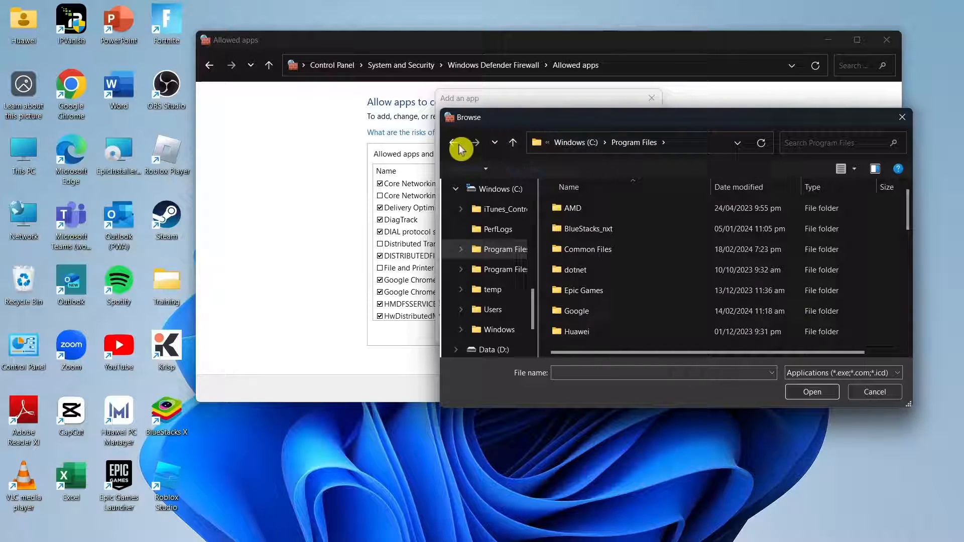
left_click(506, 269)
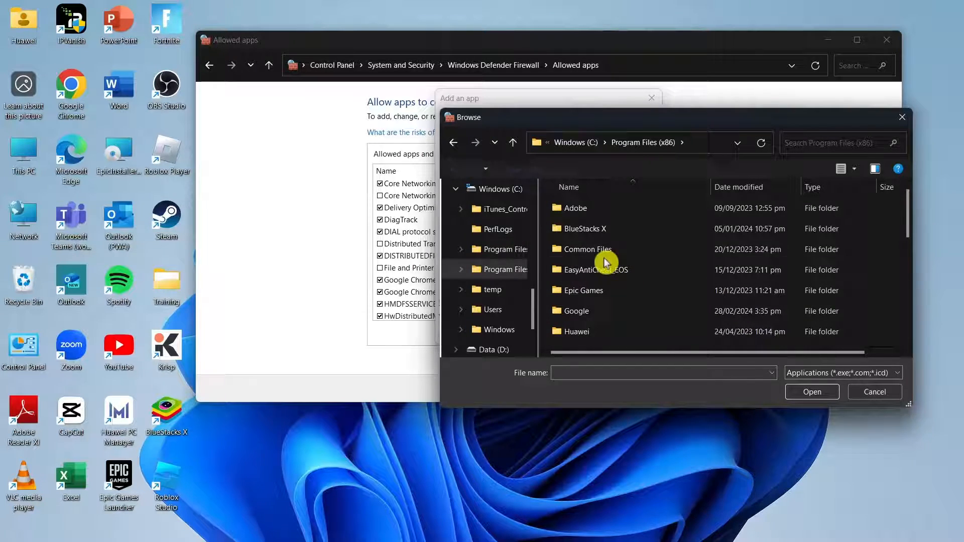
left_click(609, 270)
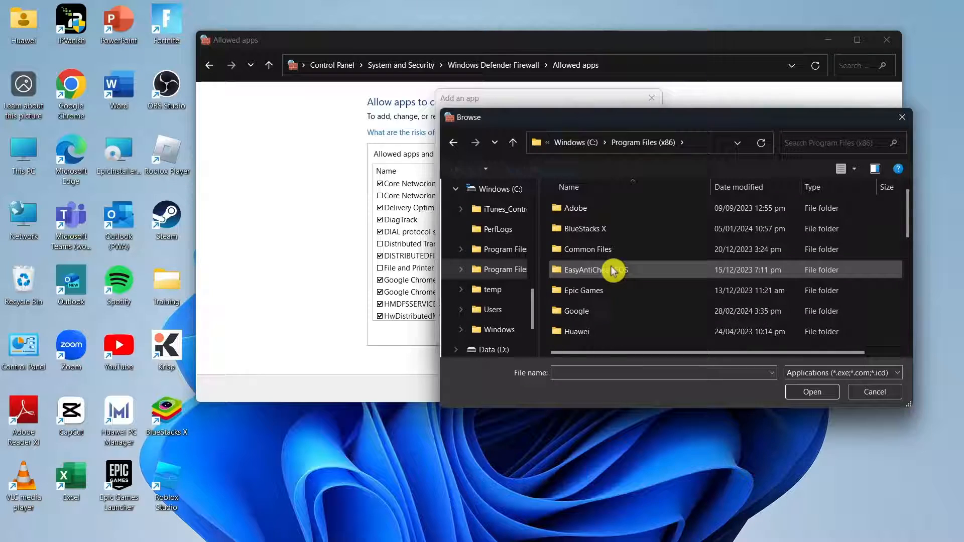
scroll("down", 3)
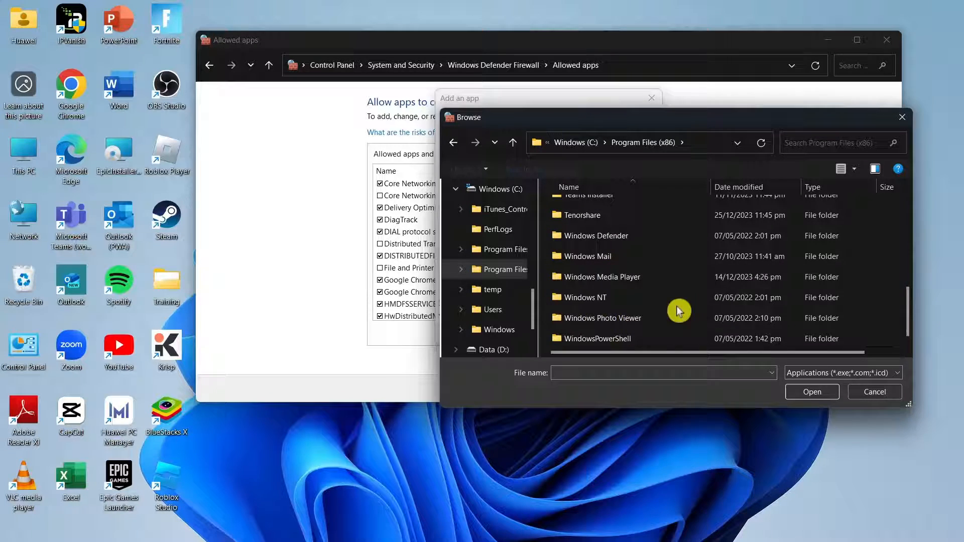
mouse_move(909, 127)
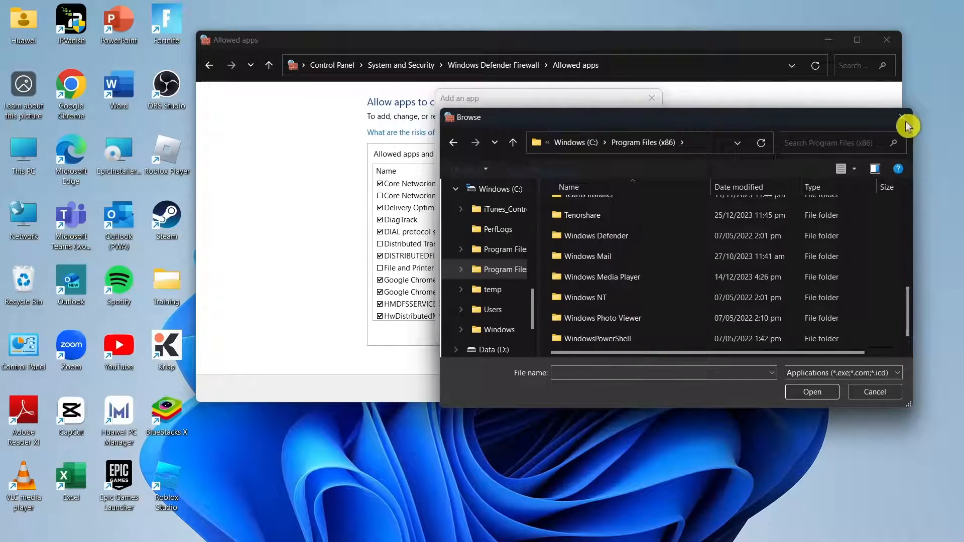
left_click(874, 391)
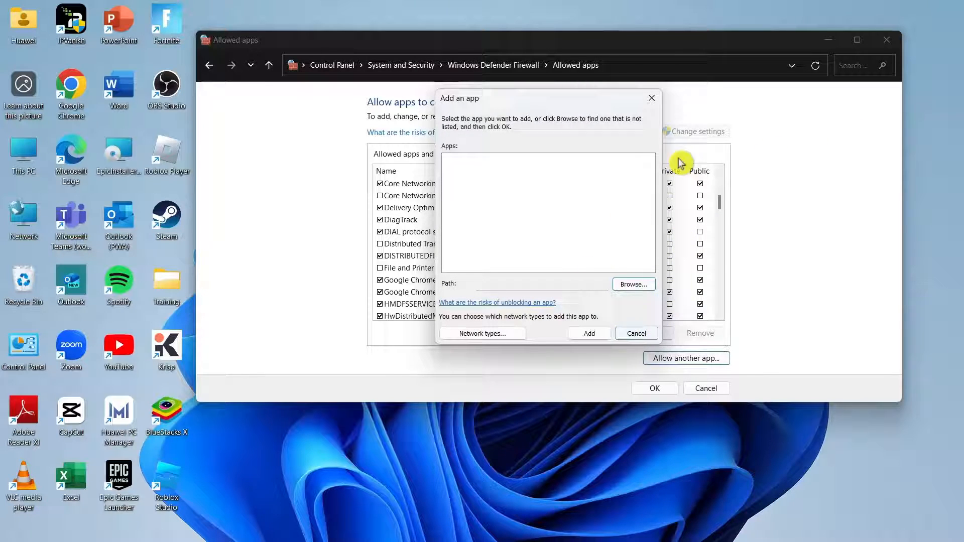
- Cancel the Add an app dialog, leaving the allowed apps list unchanged
left_click(636, 333)
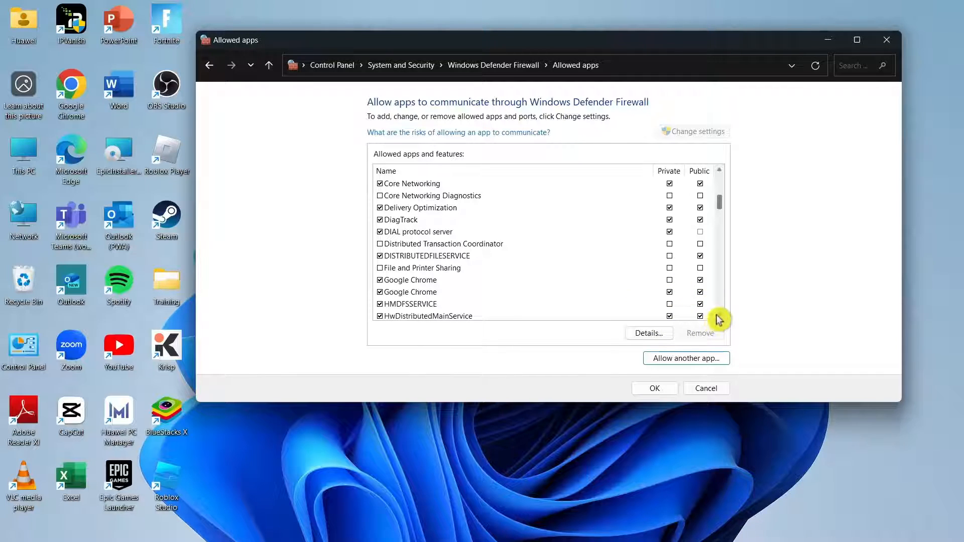
mouse_move(741, 301)
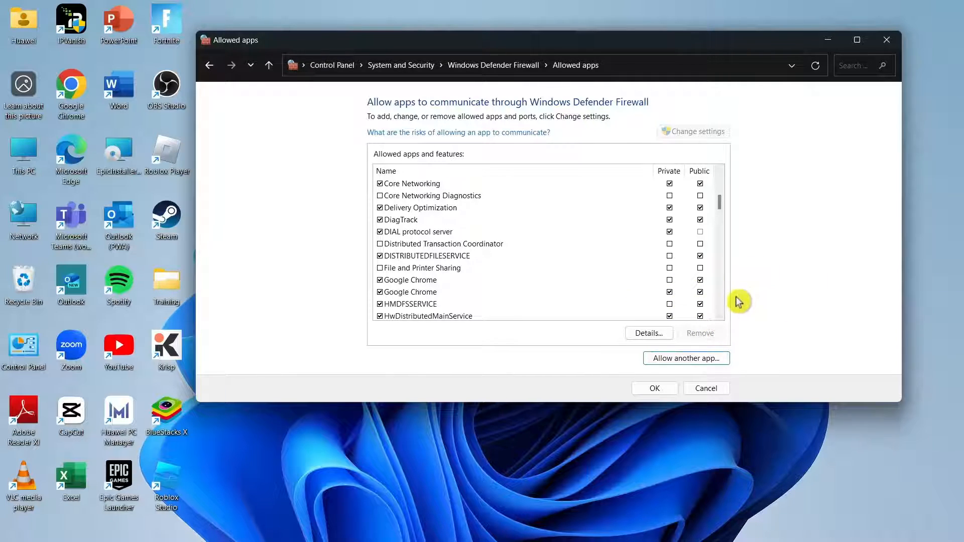
mouse_move(776, 287)
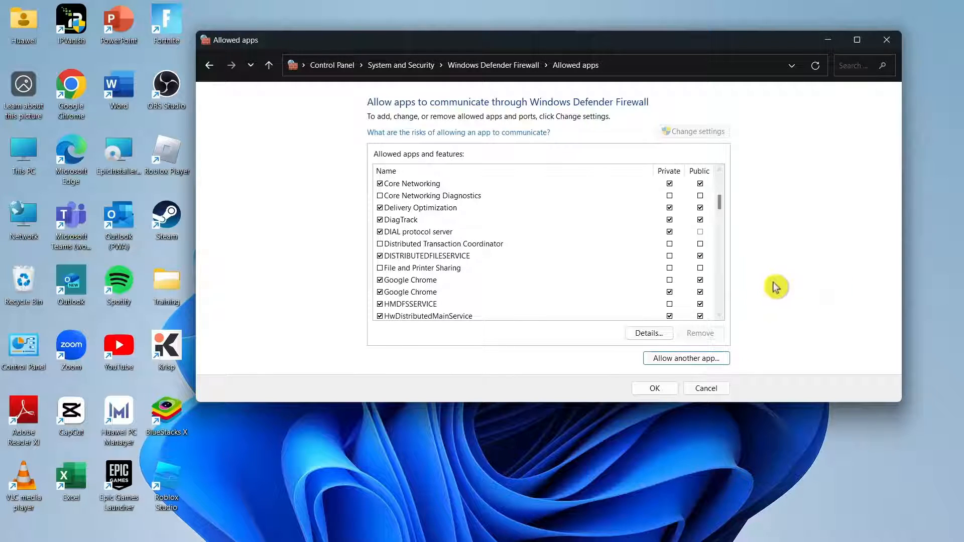
mouse_move(654, 324)
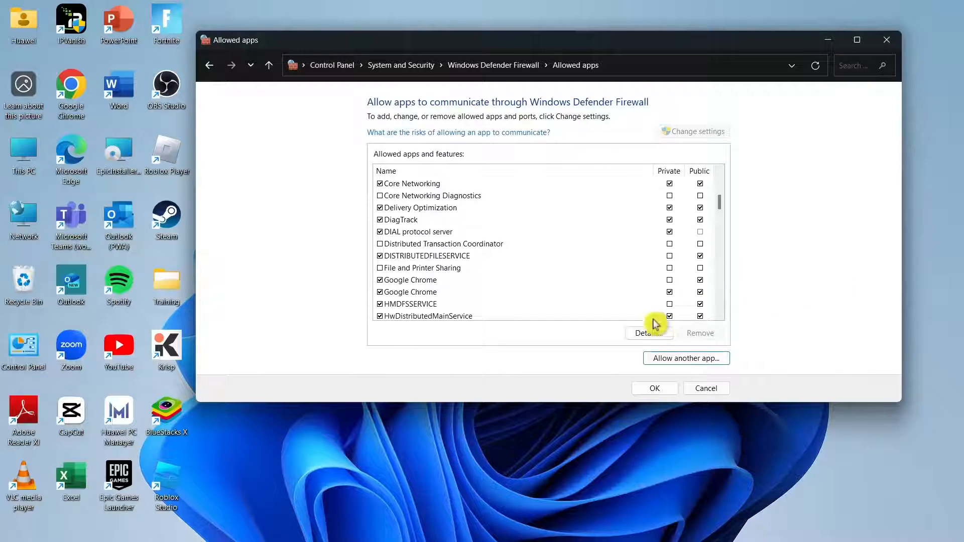
mouse_move(834, 44)
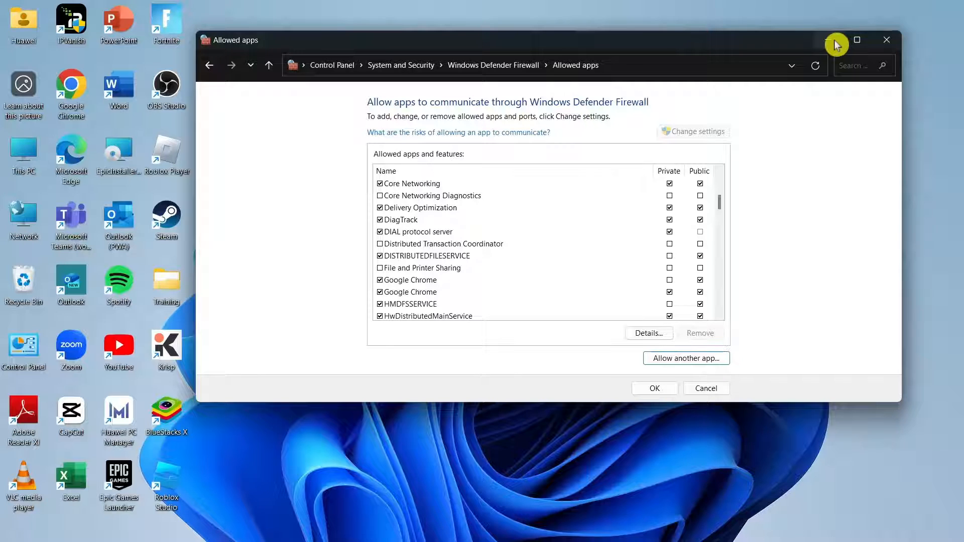
mouse_move(836, 39)
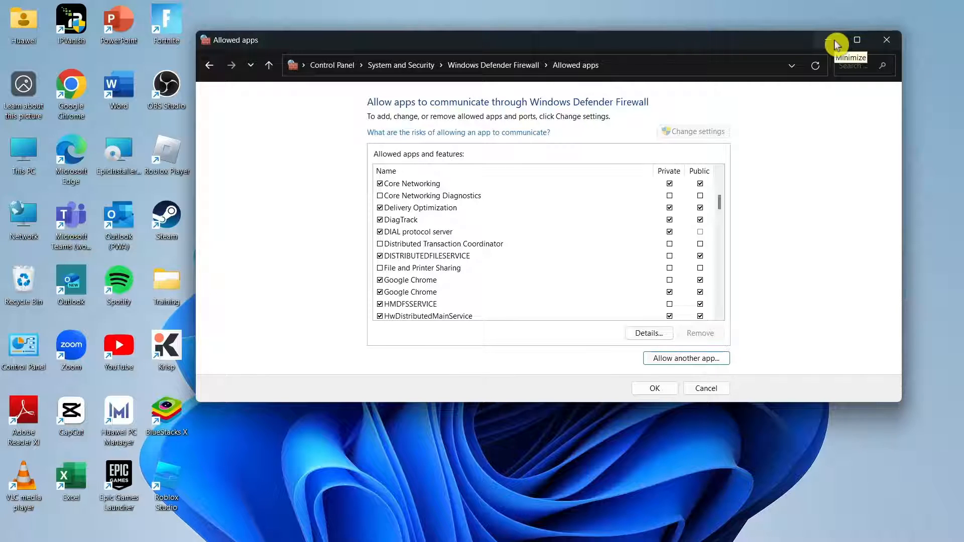
- Minimise the firewall Allowed apps window
left_click(856, 39)
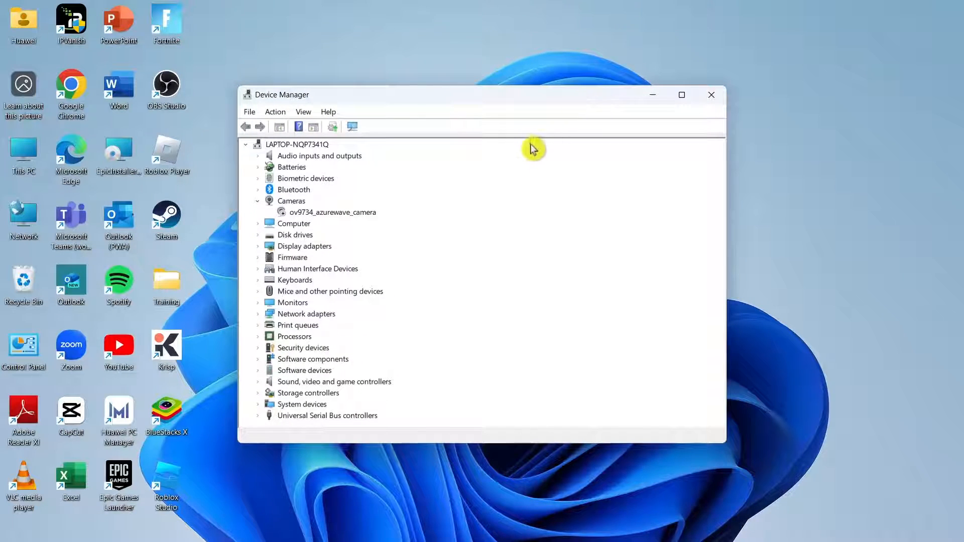
mouse_move(517, 171)
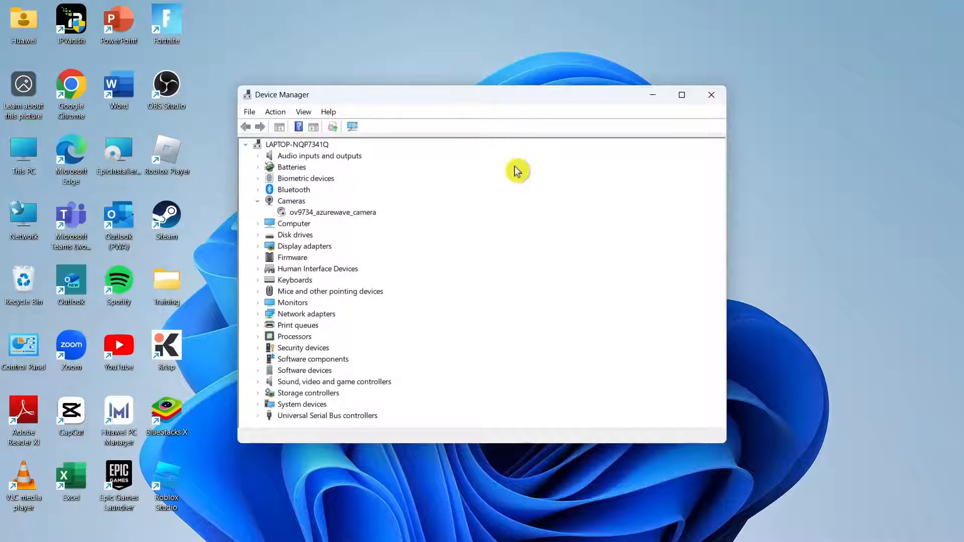
mouse_move(332, 294)
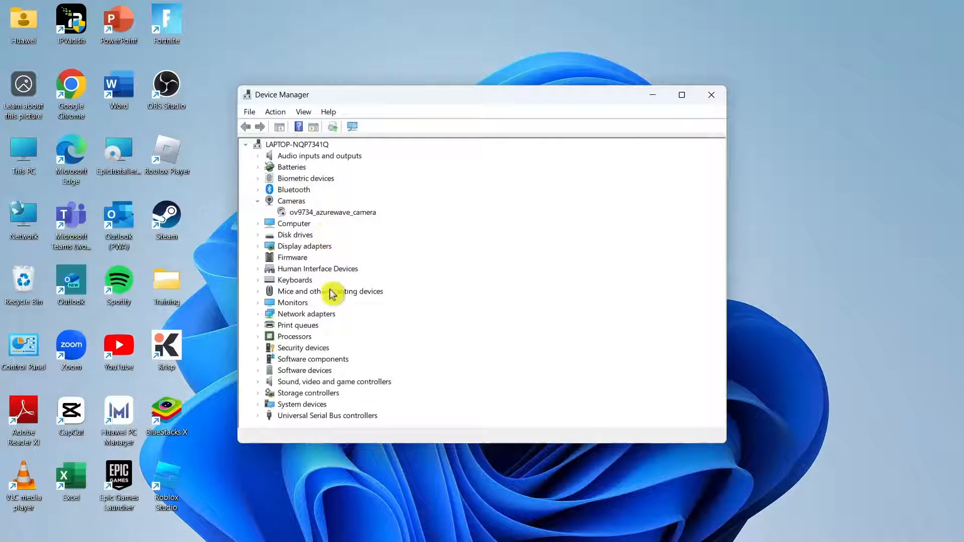
mouse_move(321, 257)
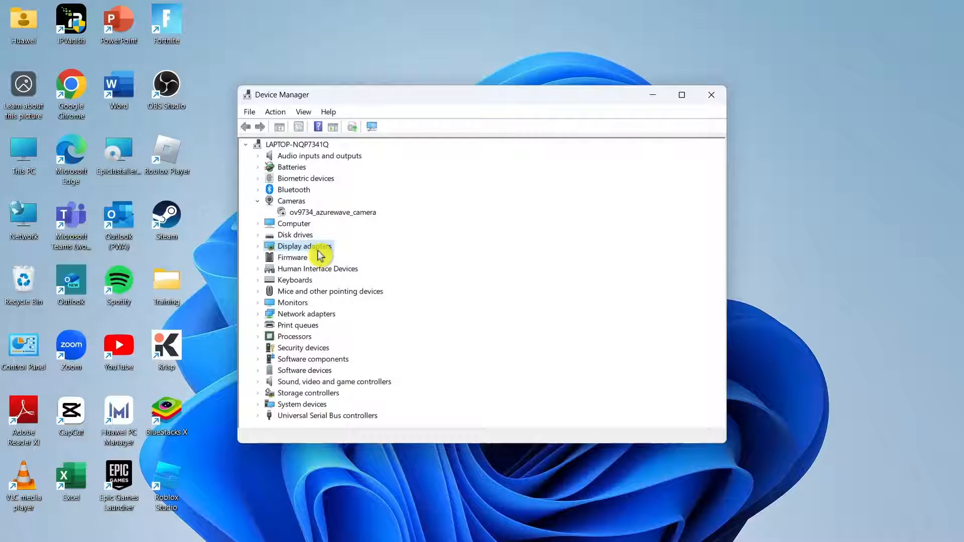
mouse_move(325, 247)
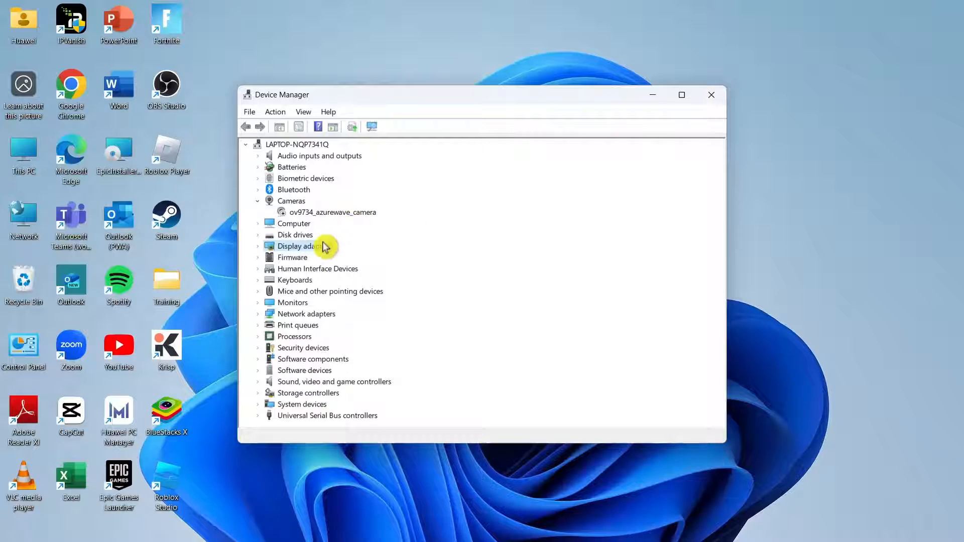
- Expand Display adapters and view the AMD Radeon(TM) Graphics driver information
left_click(258, 246)
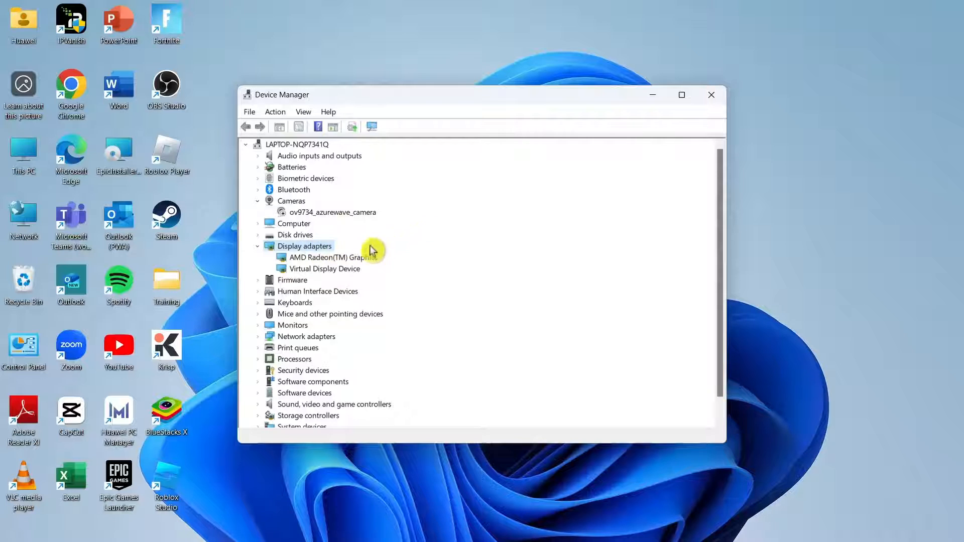
left_click(325, 257)
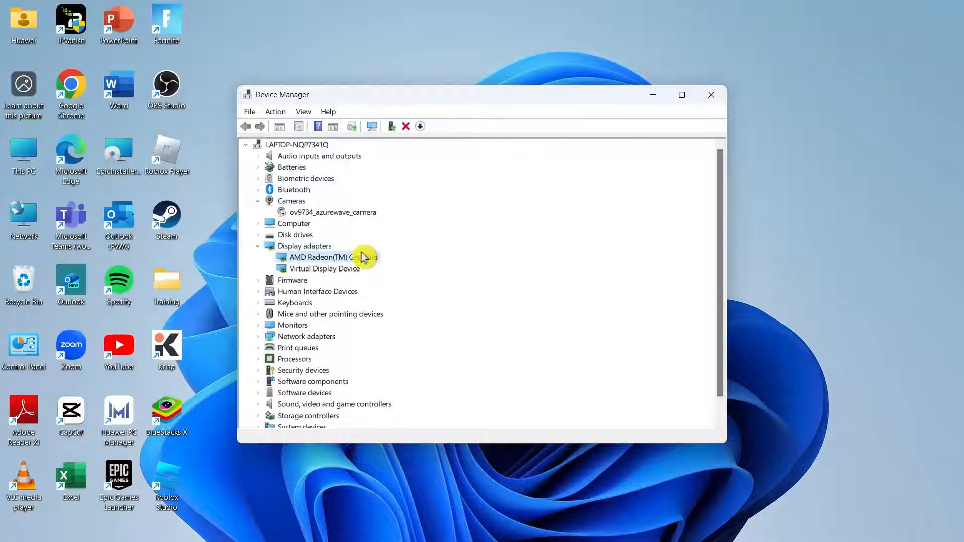
double_click(319, 257)
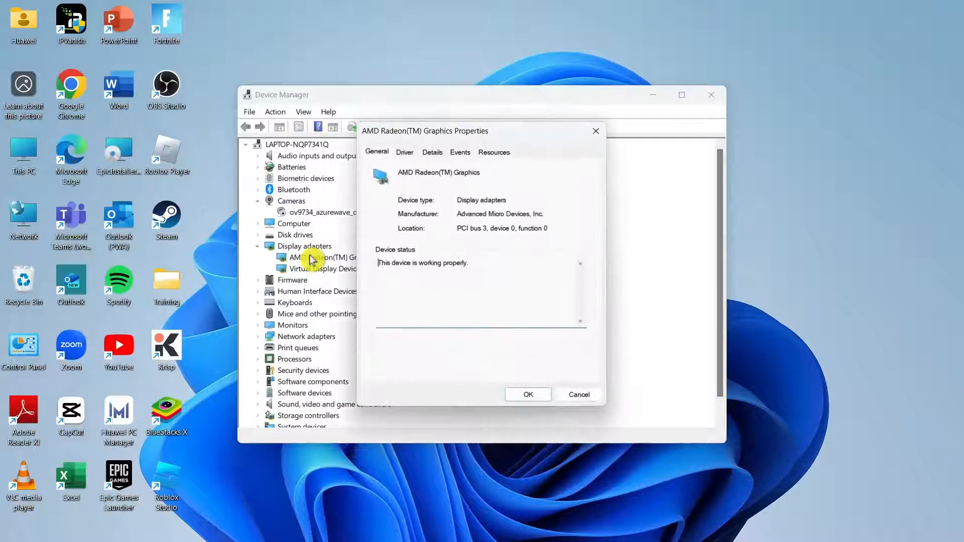
mouse_move(423, 179)
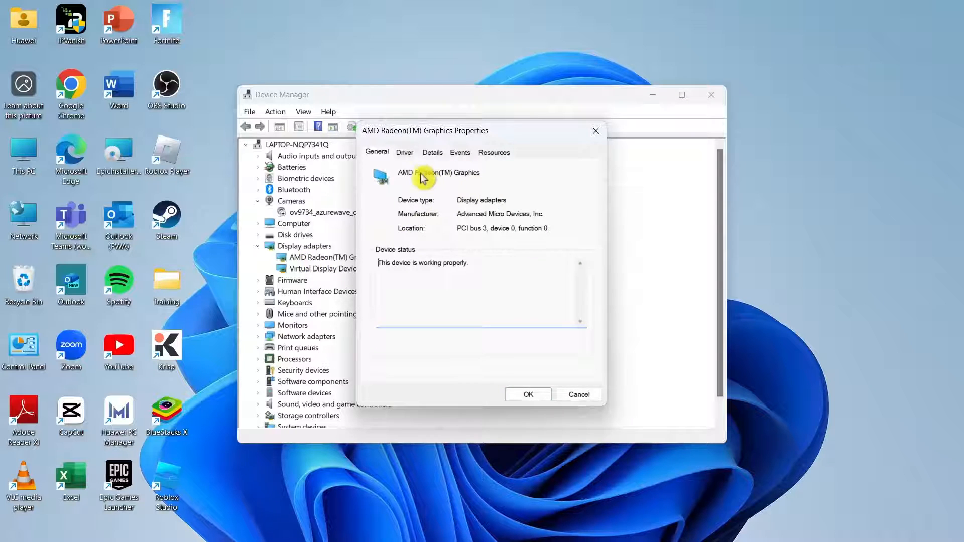
left_click(405, 152)
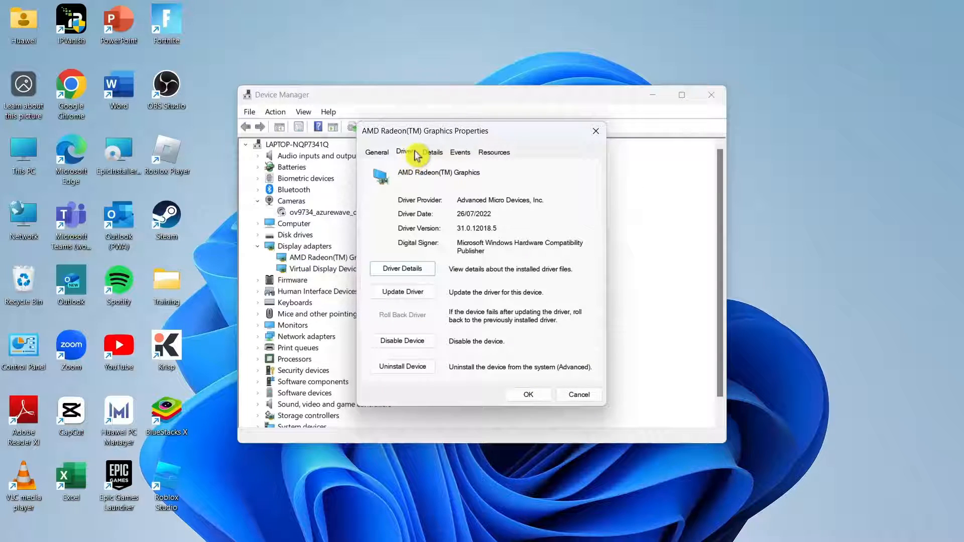
- Run Update Driver with automatic search, confirming the best driver is already installed
left_click(402, 291)
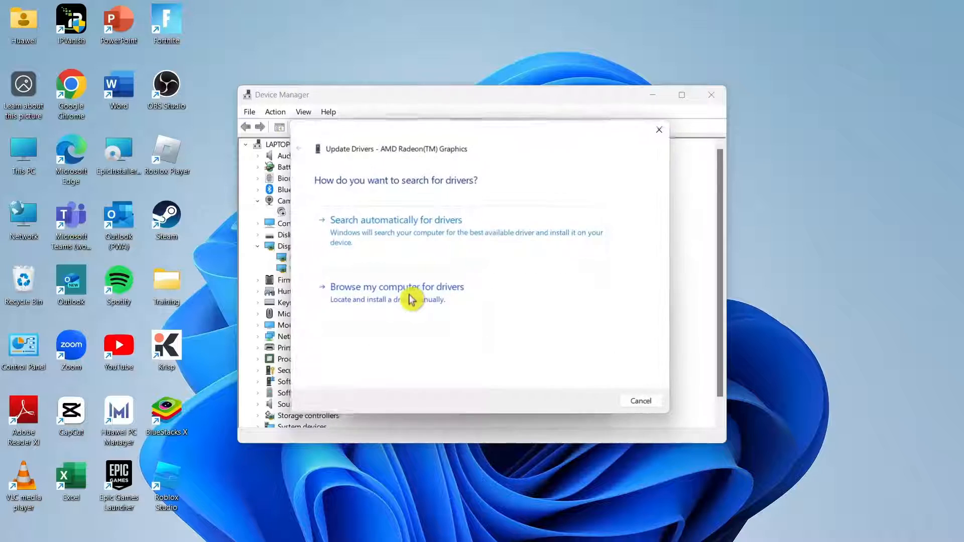
mouse_move(502, 250)
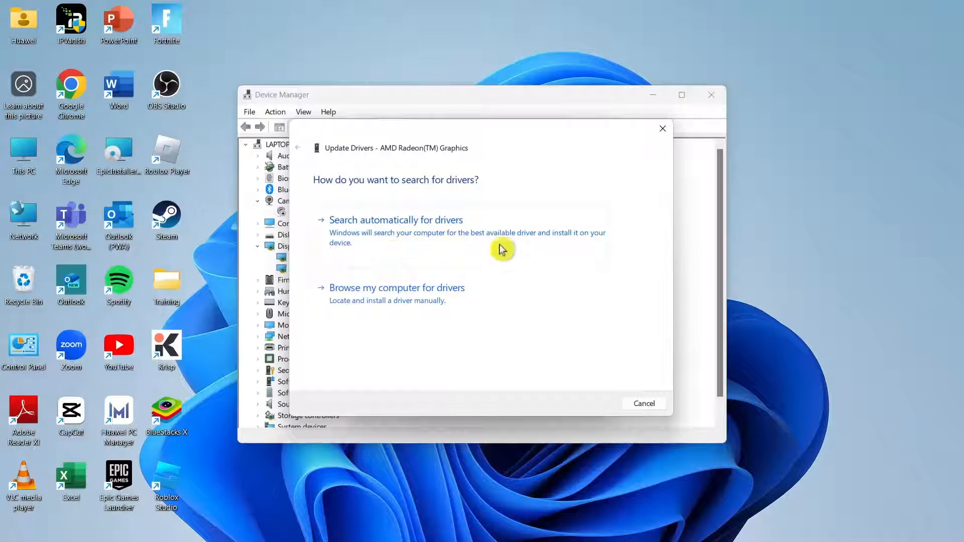
left_click(396, 220)
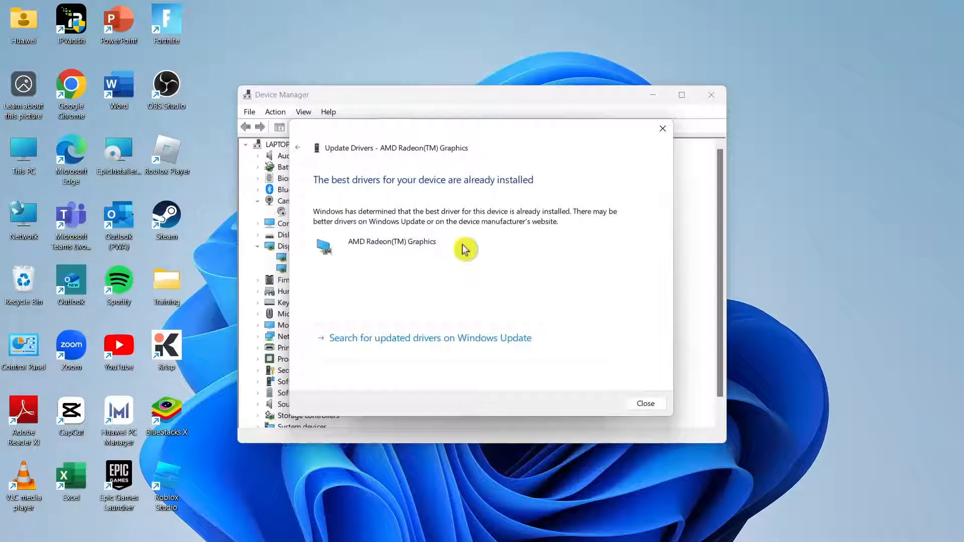
mouse_move(489, 244)
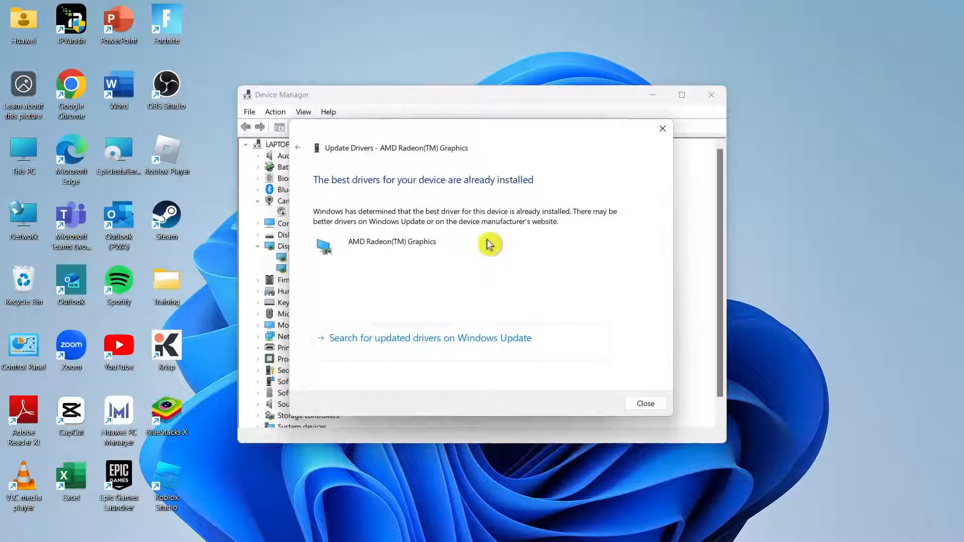
mouse_move(423, 242)
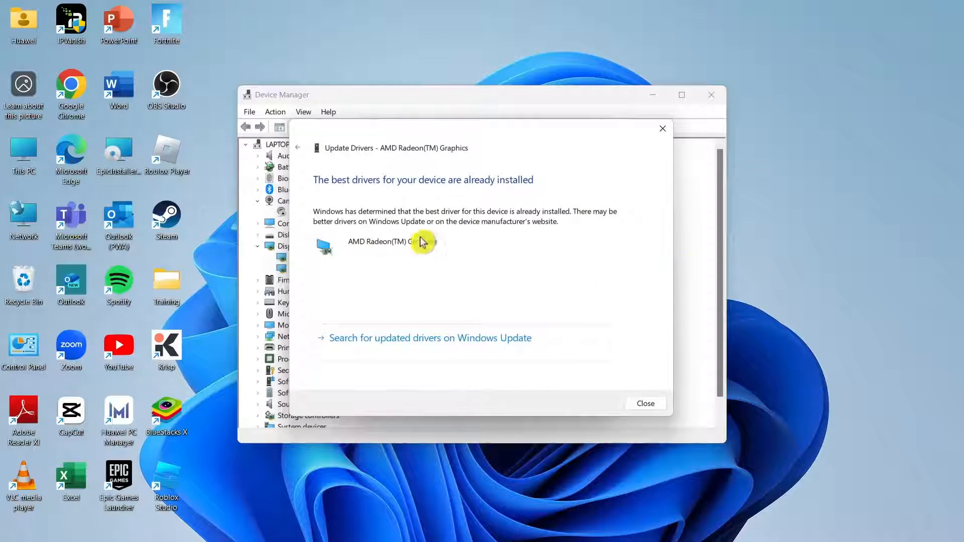
mouse_move(434, 234)
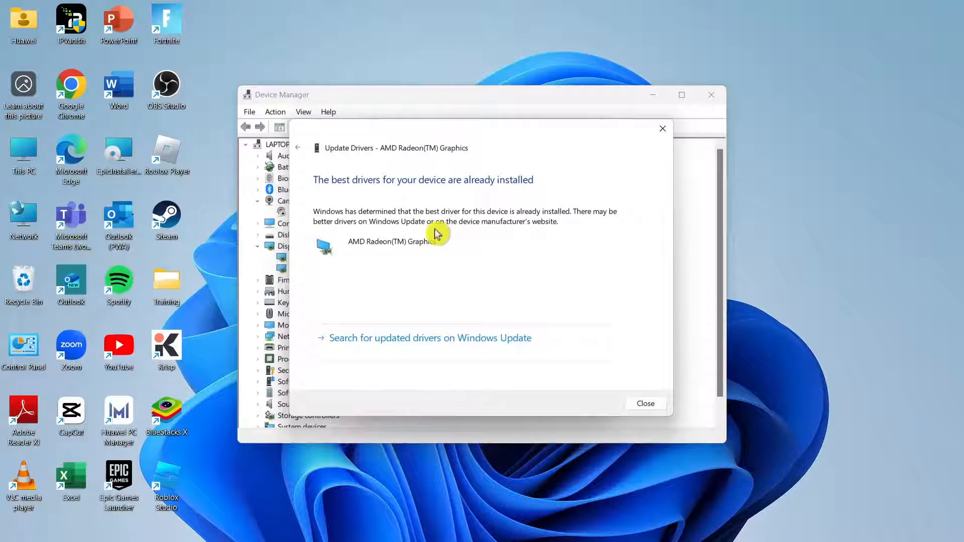
left_click(645, 404)
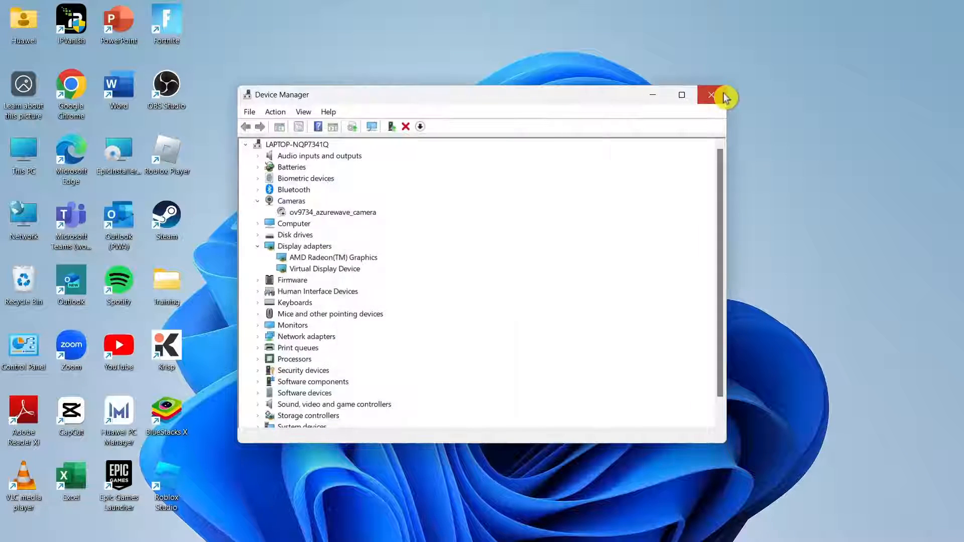
left_click(334, 257)
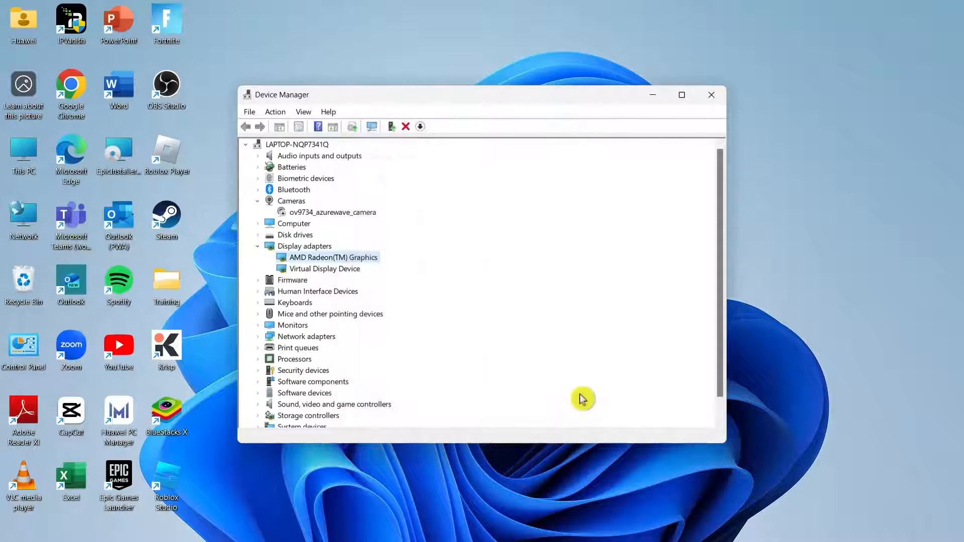
- Show the Game Overlay page in Discord settings and confirm Enable in-game overlay is on
left_click(621, 527)
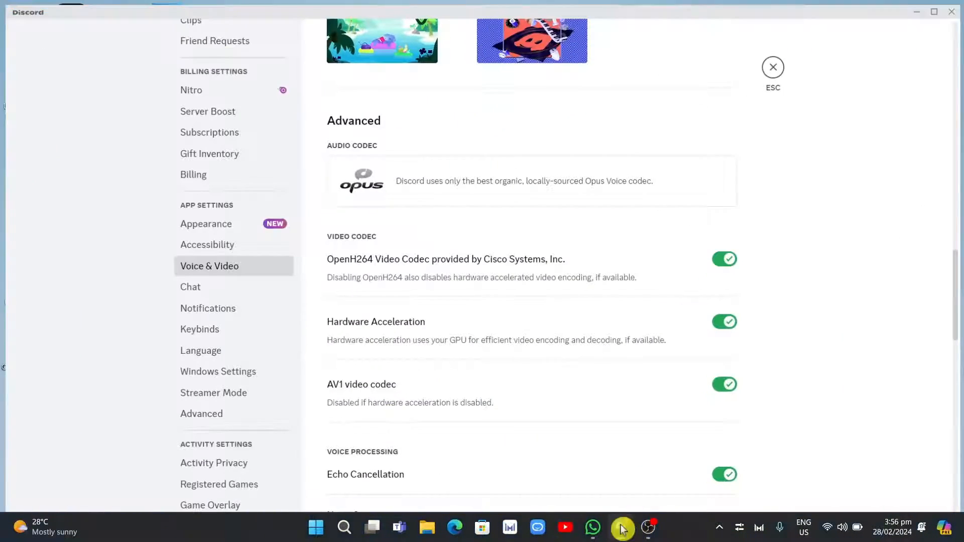
scroll("down", 3)
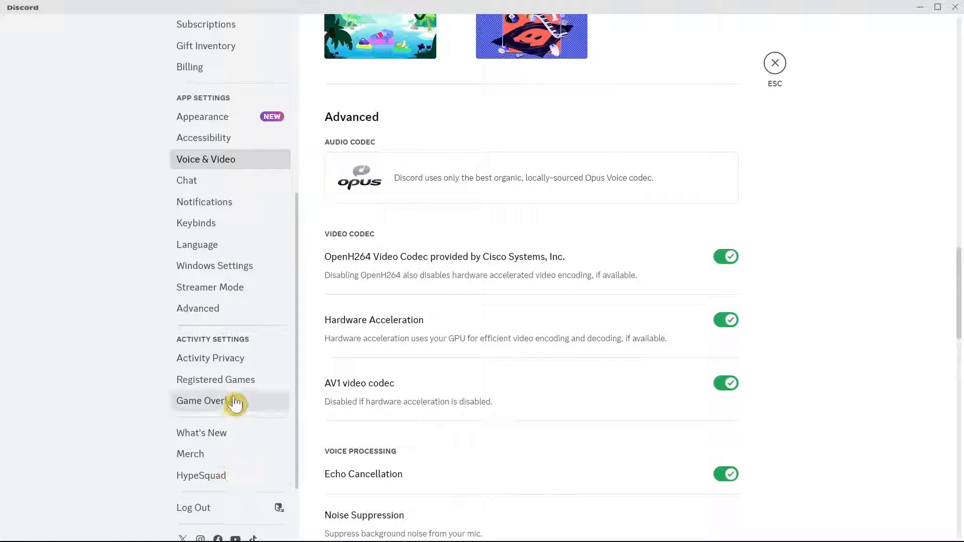
left_click(202, 401)
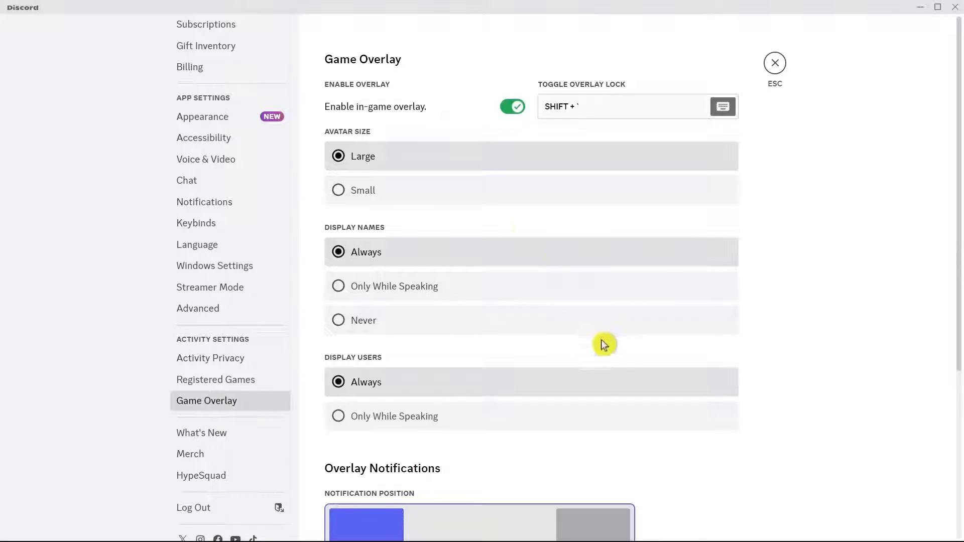
scroll("down", 3)
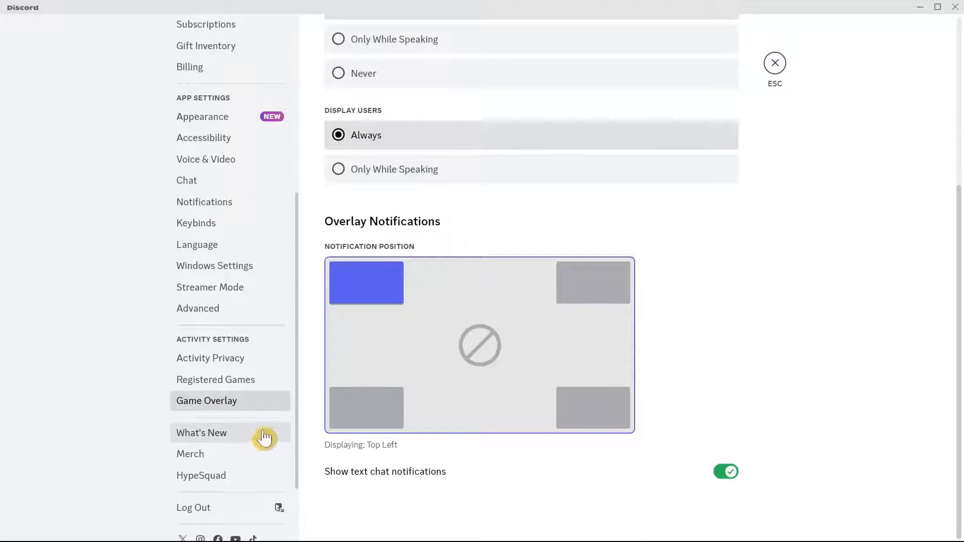
mouse_move(249, 448)
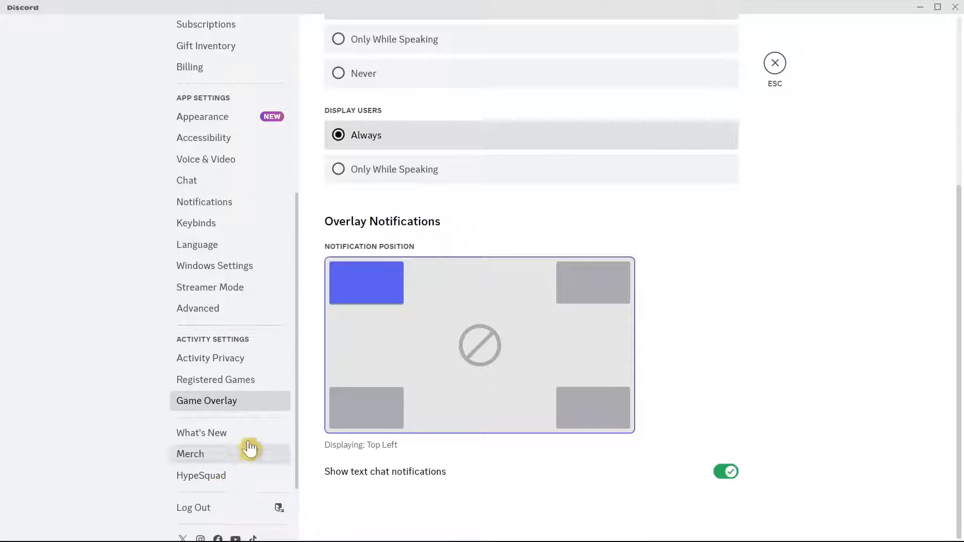
mouse_move(248, 384)
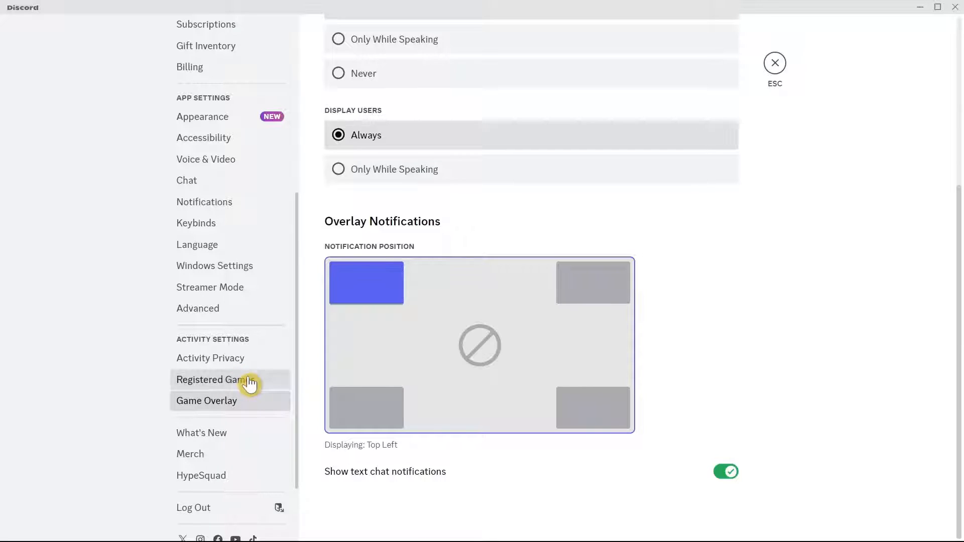
scroll("up", 3)
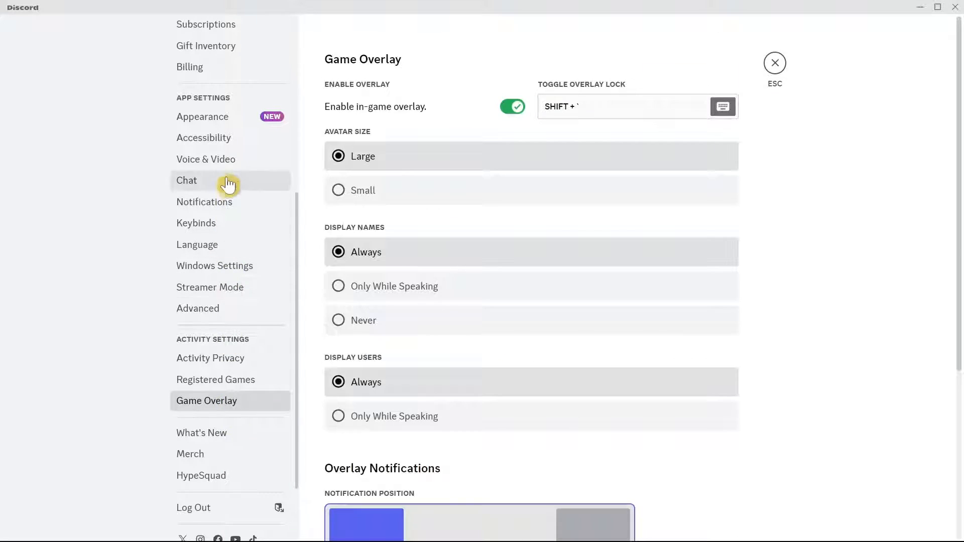
mouse_move(223, 163)
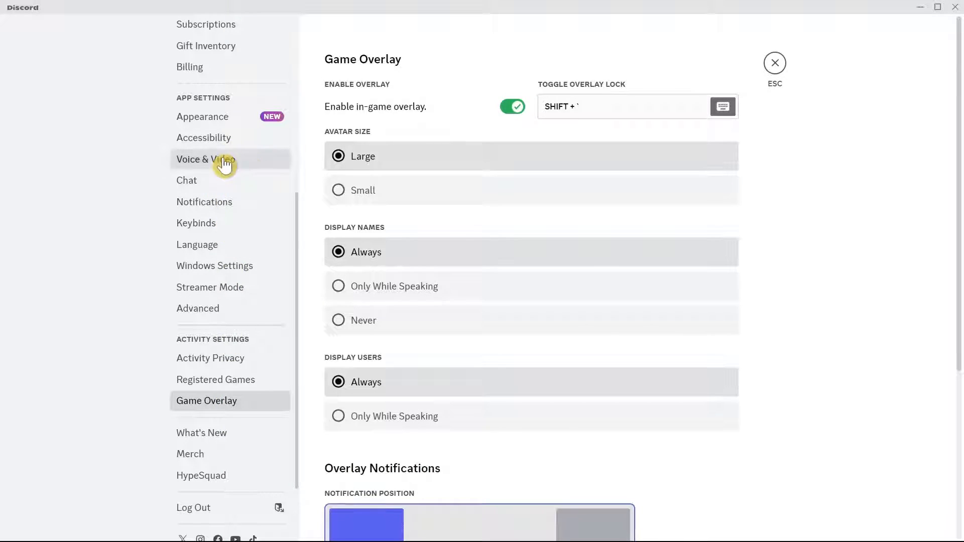
- Return to Voice & Video Advanced settings and confirm Hardware Acceleration is enabled
left_click(206, 160)
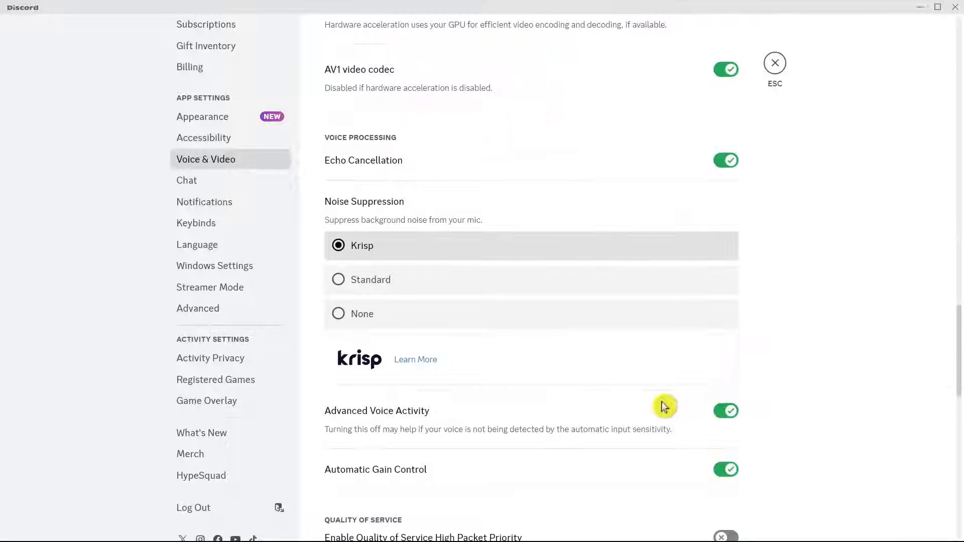
scroll("up", 3)
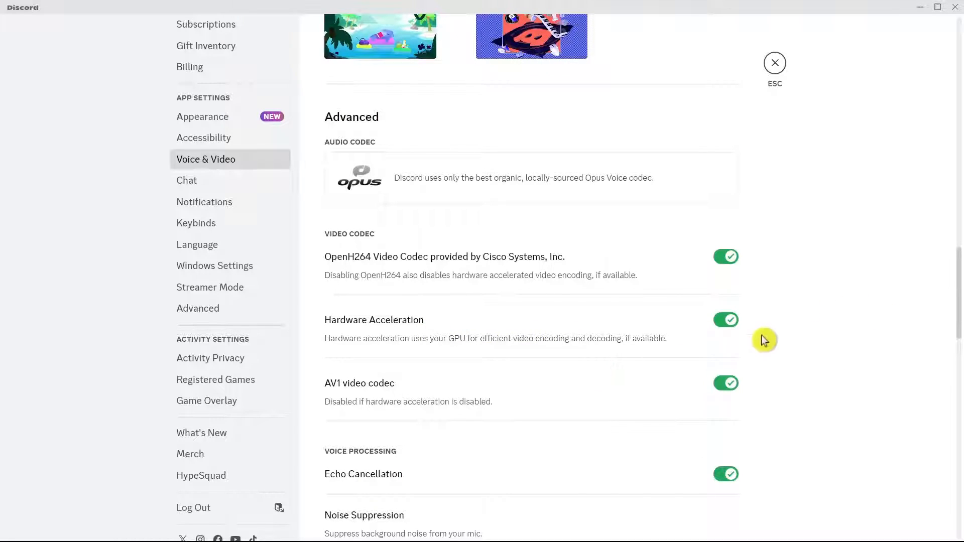
mouse_move(718, 332)
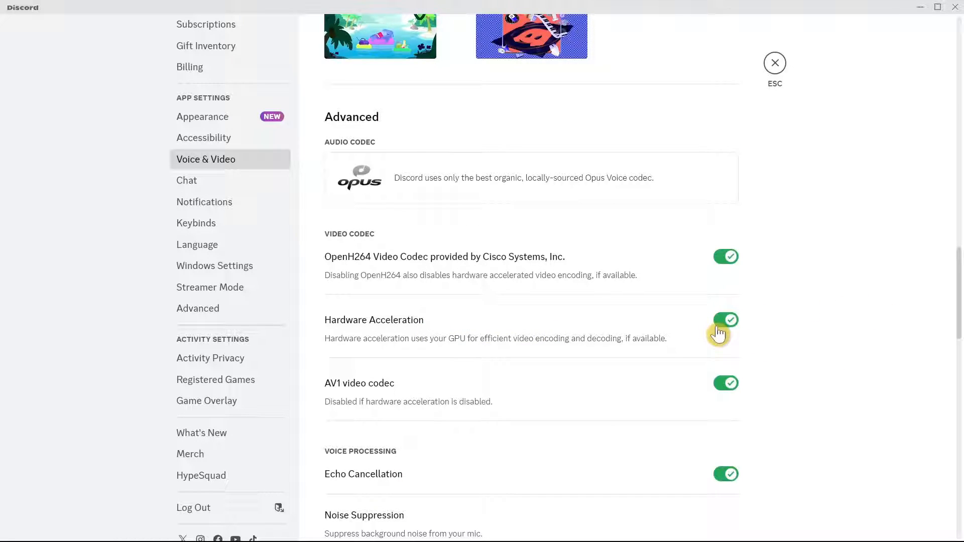
mouse_move(808, 322)
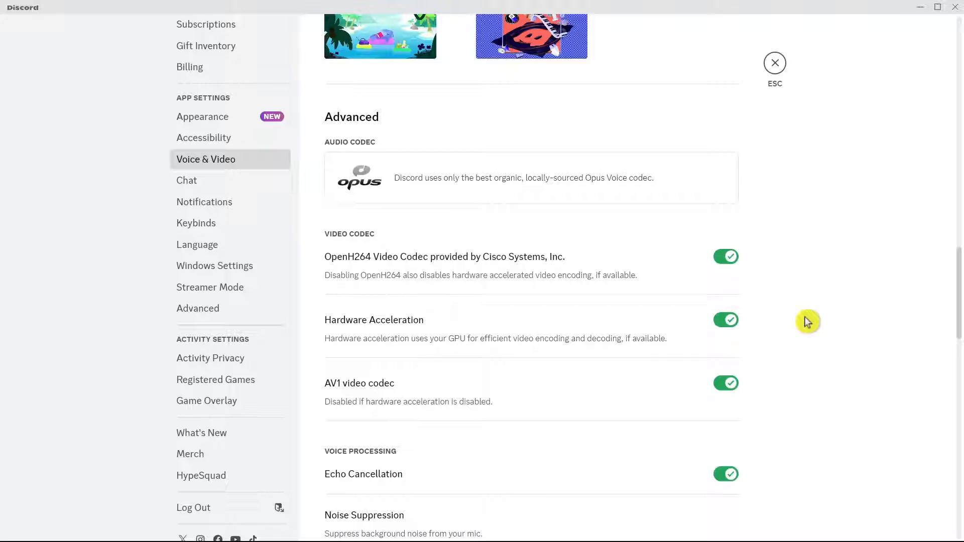
mouse_move(584, 435)
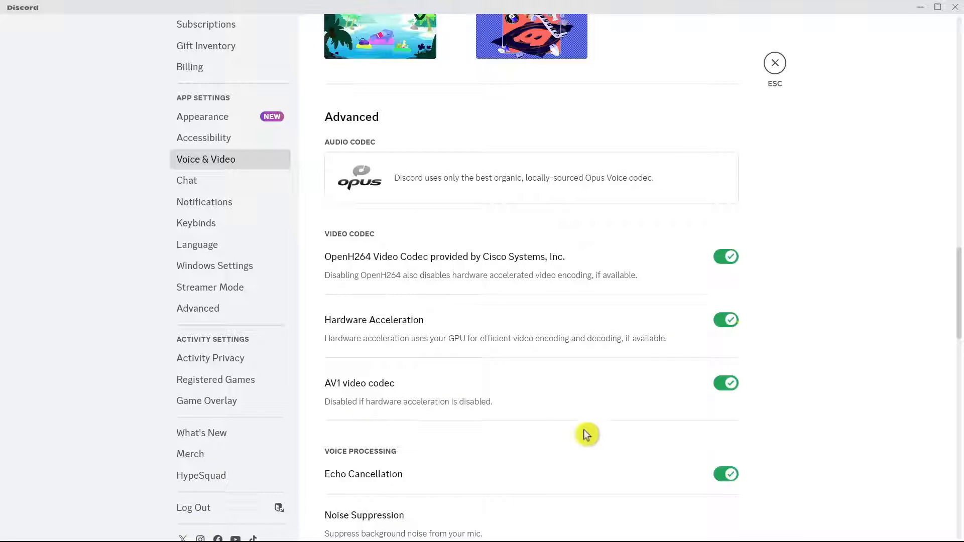
mouse_move(869, 353)
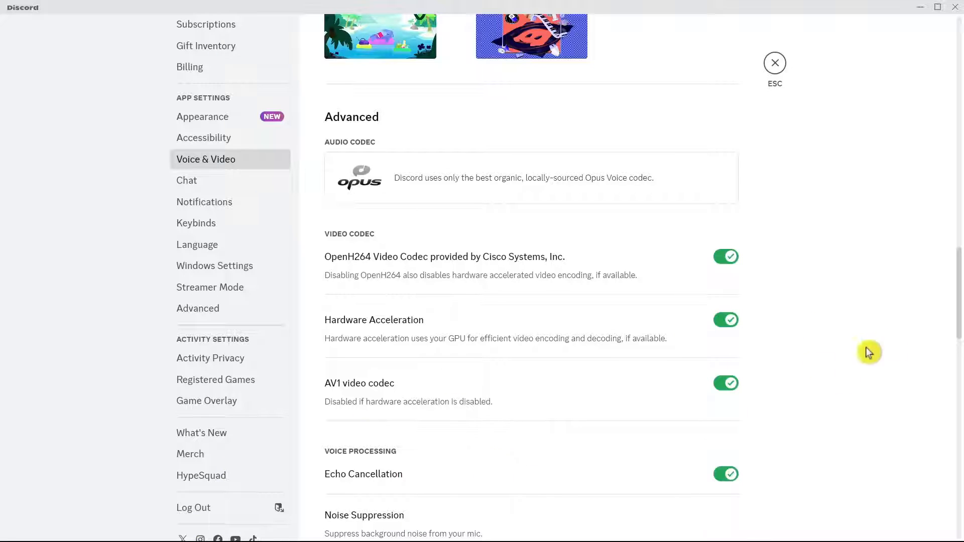
right_click(664, 528)
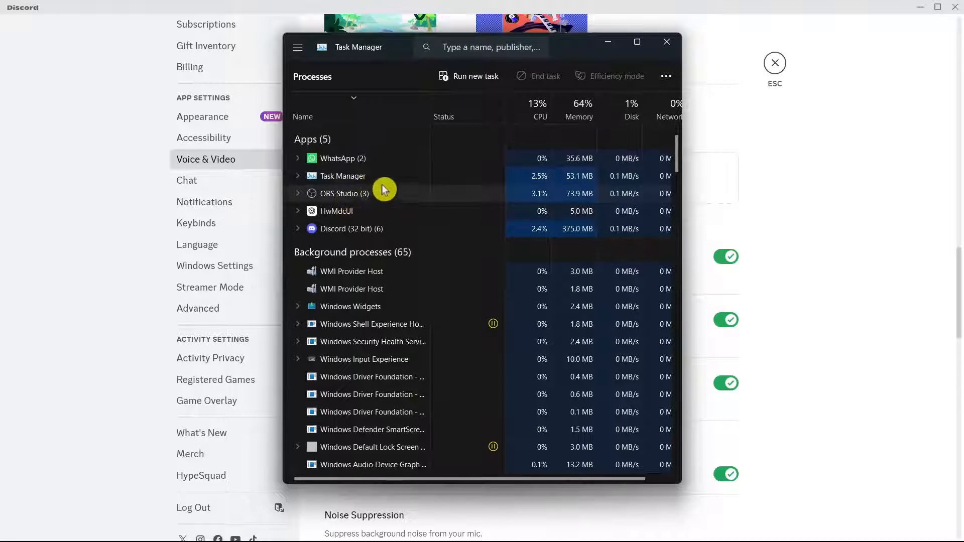
- End the OBS Studio task from Task Manager's Apps list
right_click(342, 193)
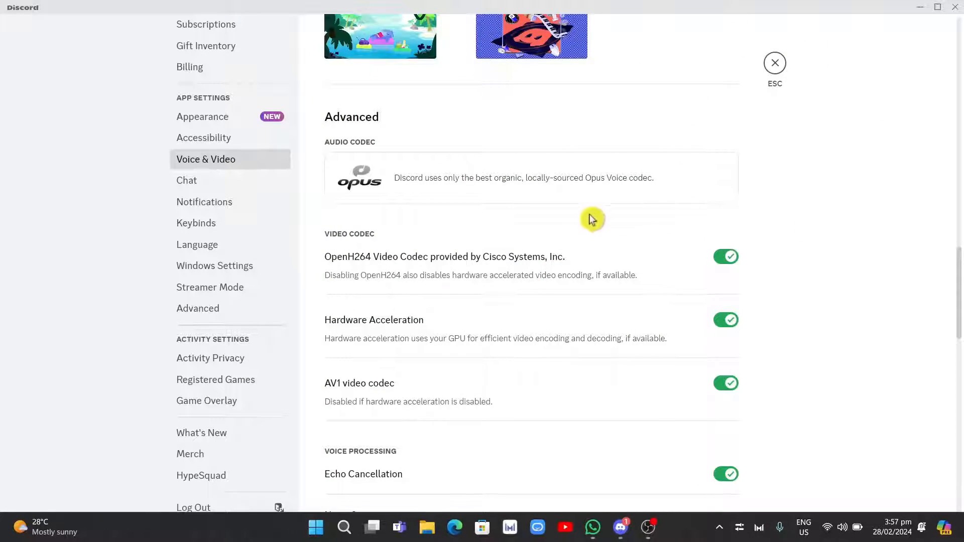
mouse_move(624, 527)
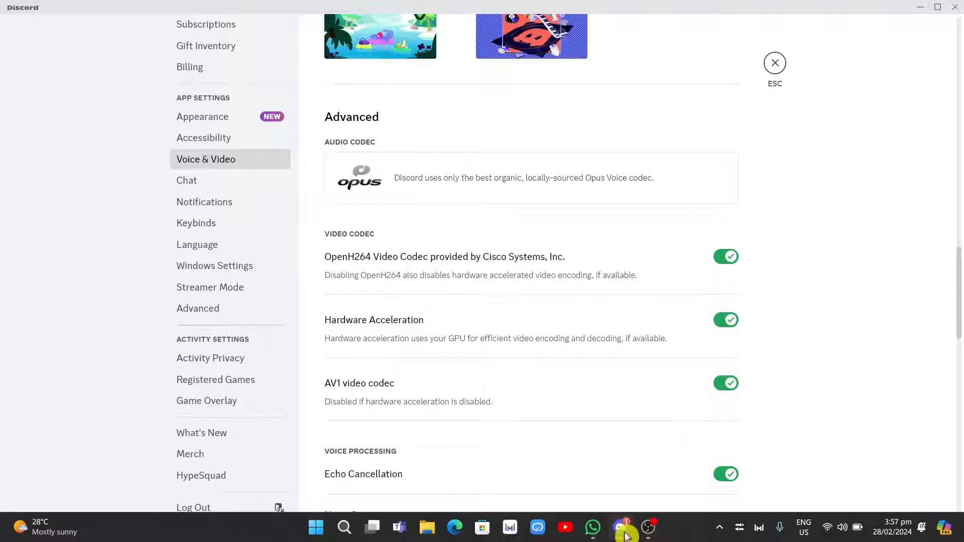